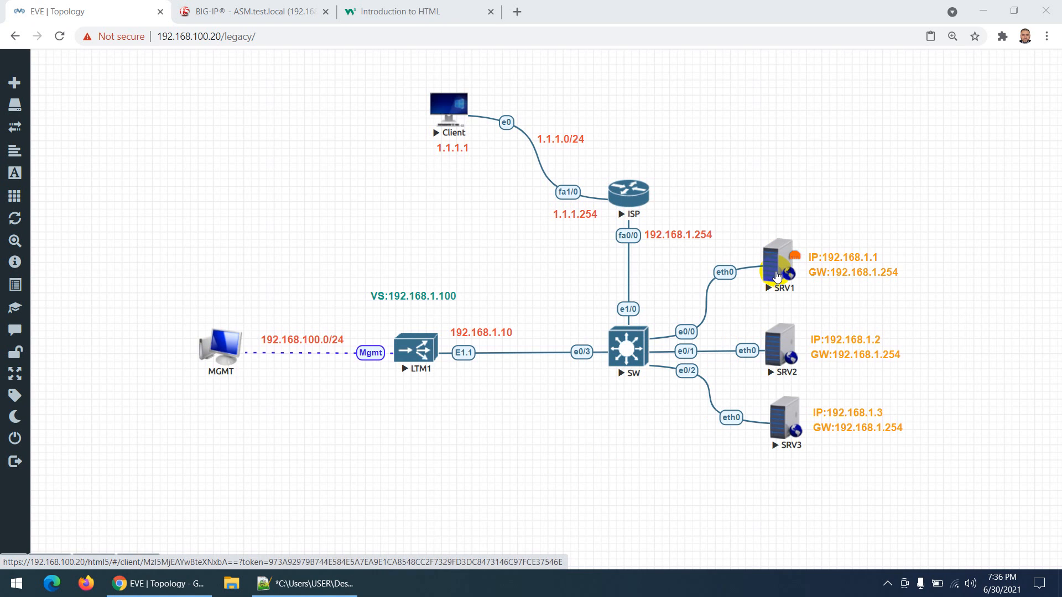
Copy the whole HTML sample page and return to the EVE-NG lab topology
left_click(418, 11)
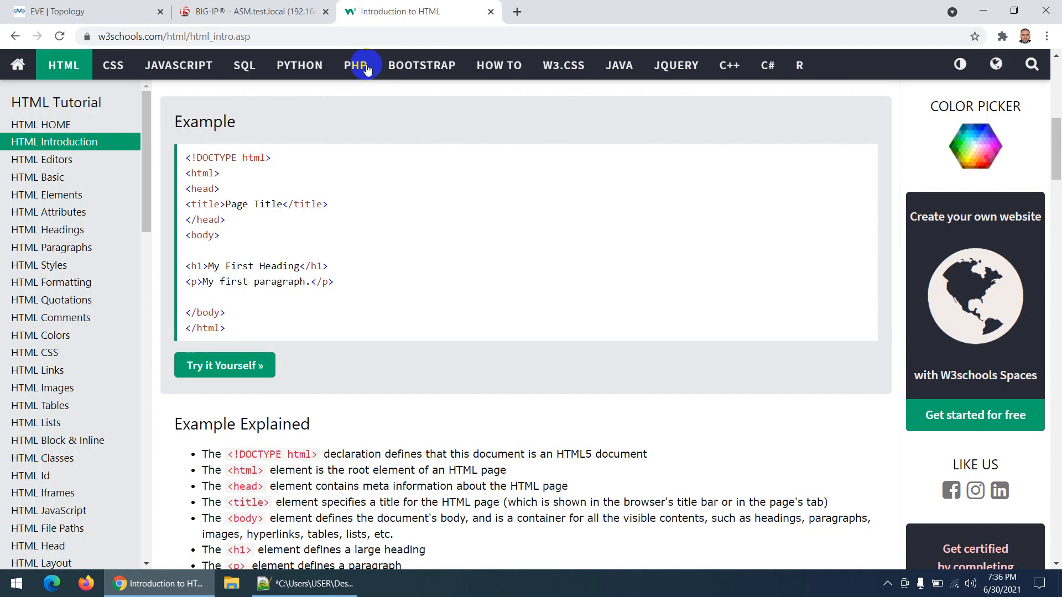
mouse_move(165, 143)
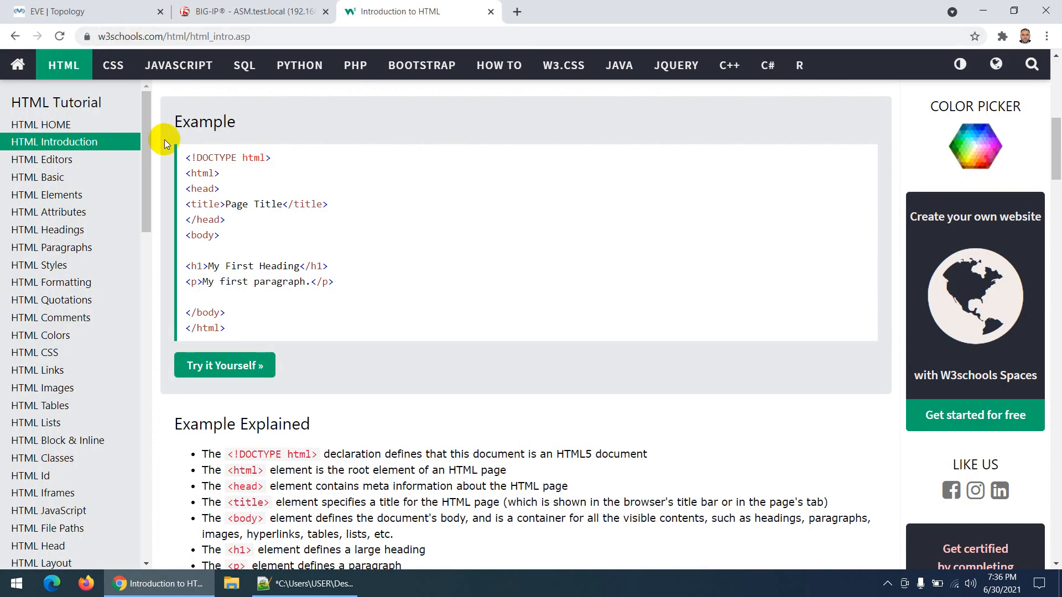
scroll("down", 3)
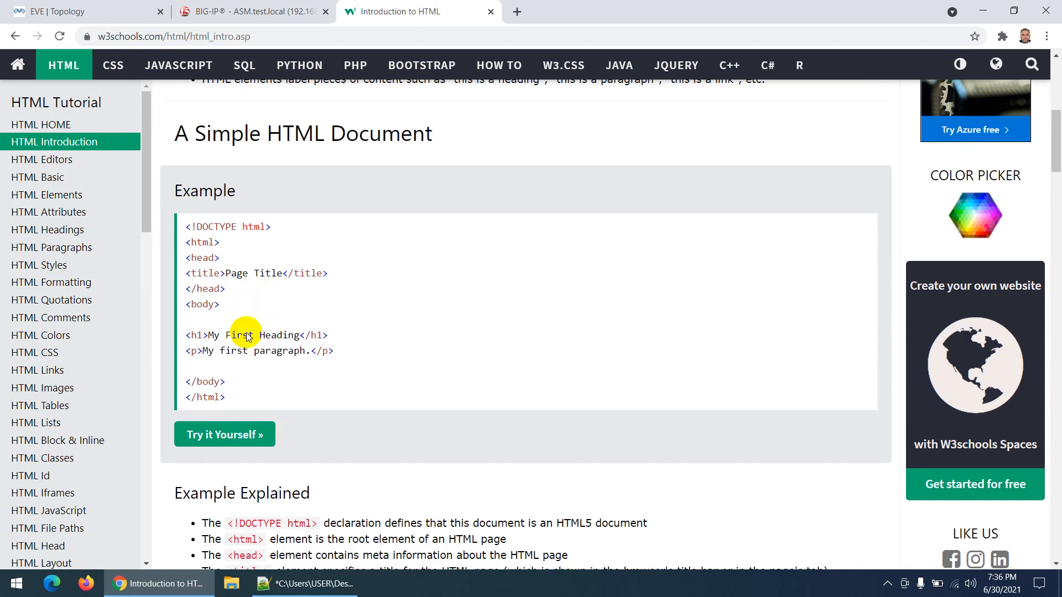
left_click(306, 582)
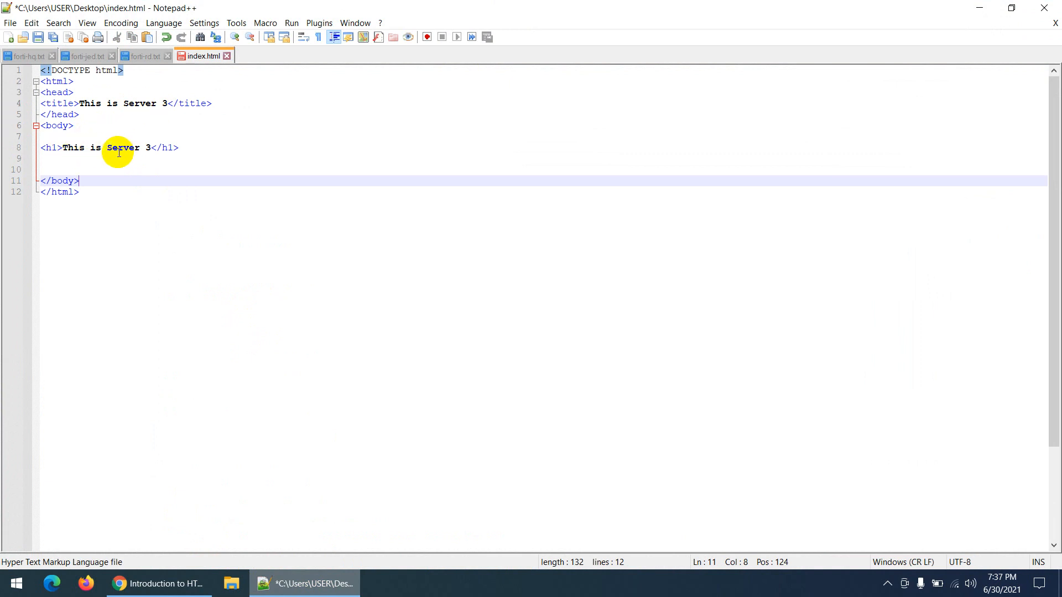
mouse_move(140, 165)
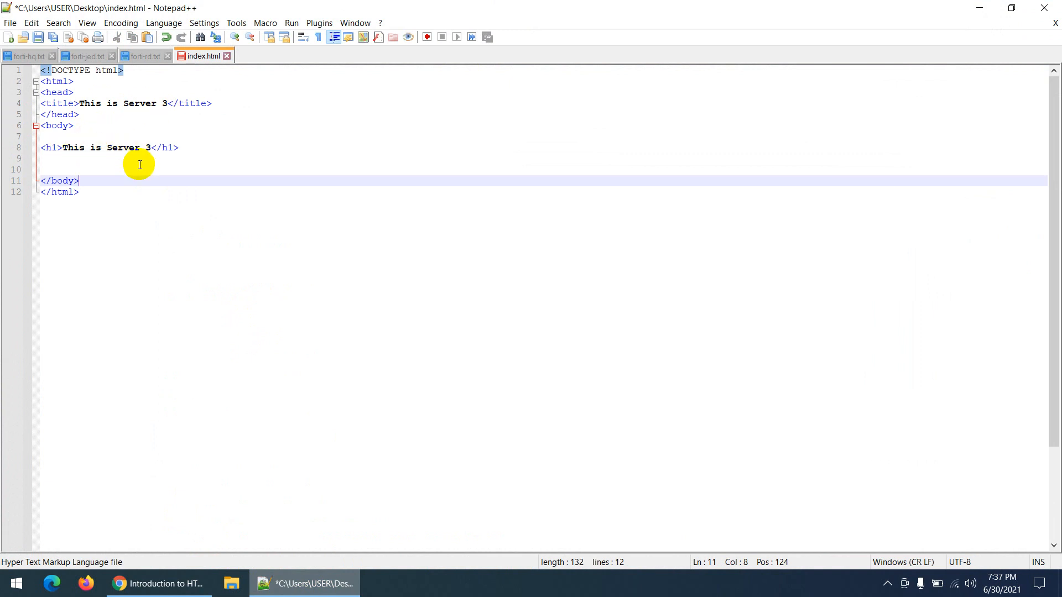
key("ctrl+a")
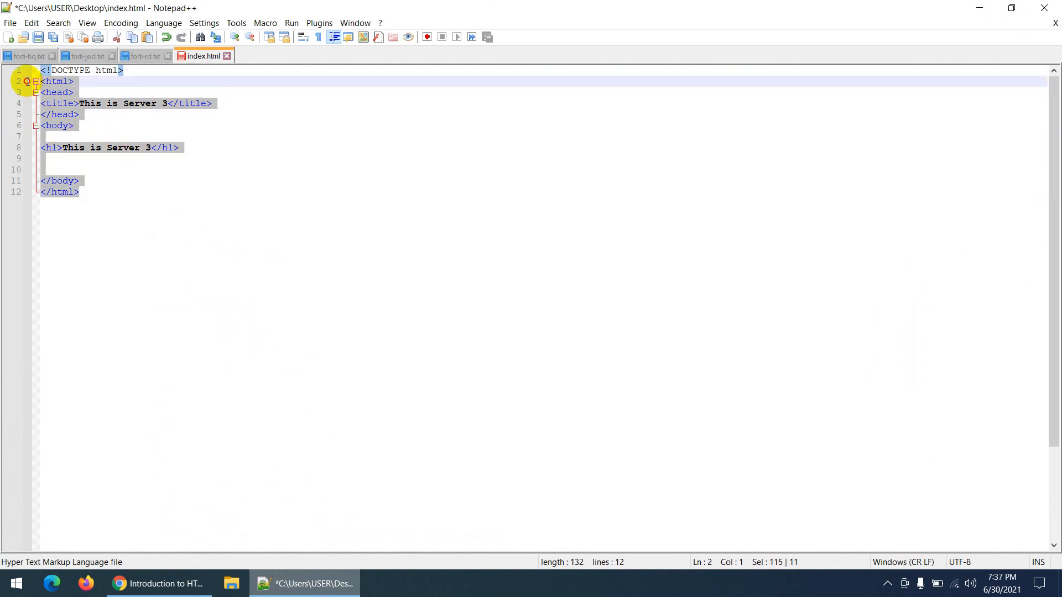
left_click(158, 582)
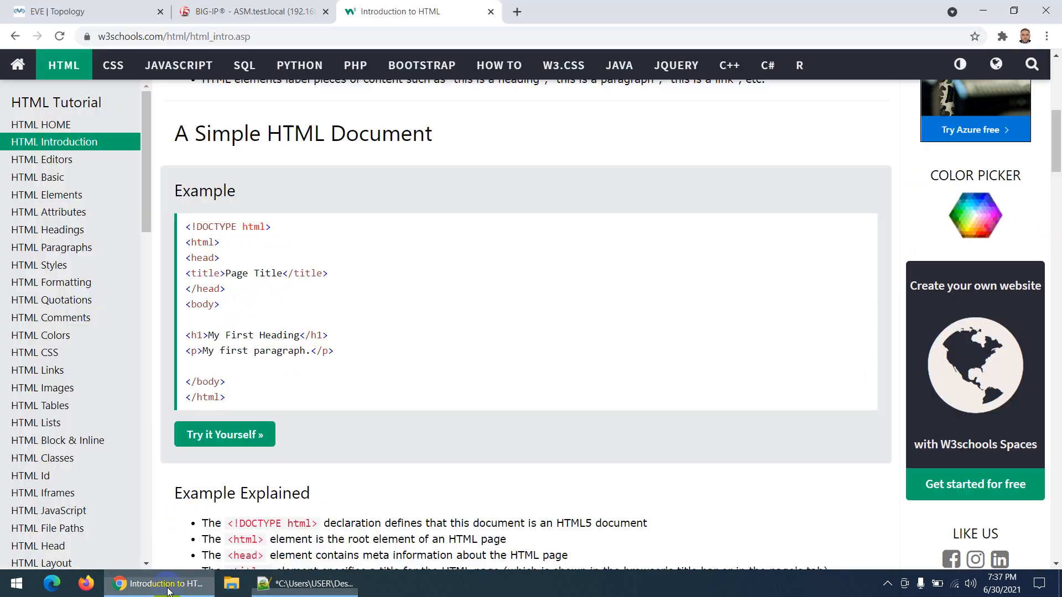
left_click(159, 582)
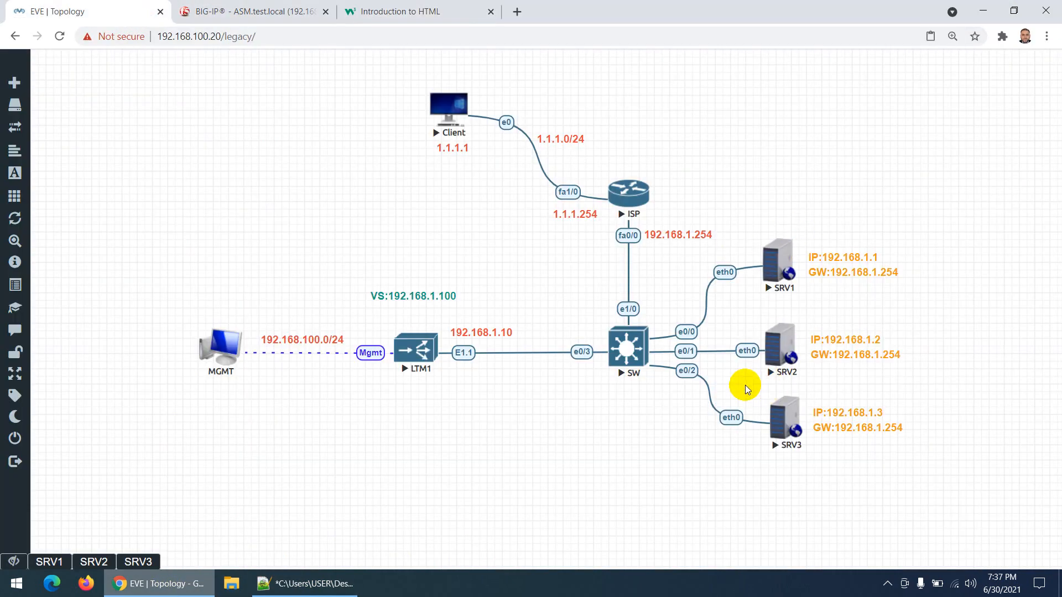
Edit SRV1's /var/www/html/index.html in Pluma to read 'This is Server 1', save it and close the windows
double_click(780, 264)
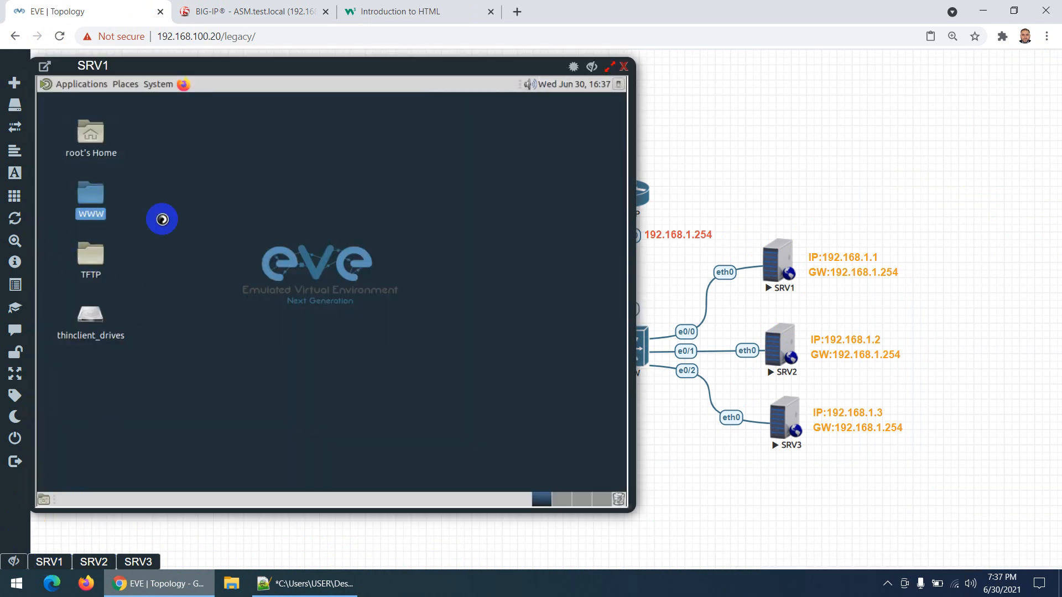
double_click(89, 194)
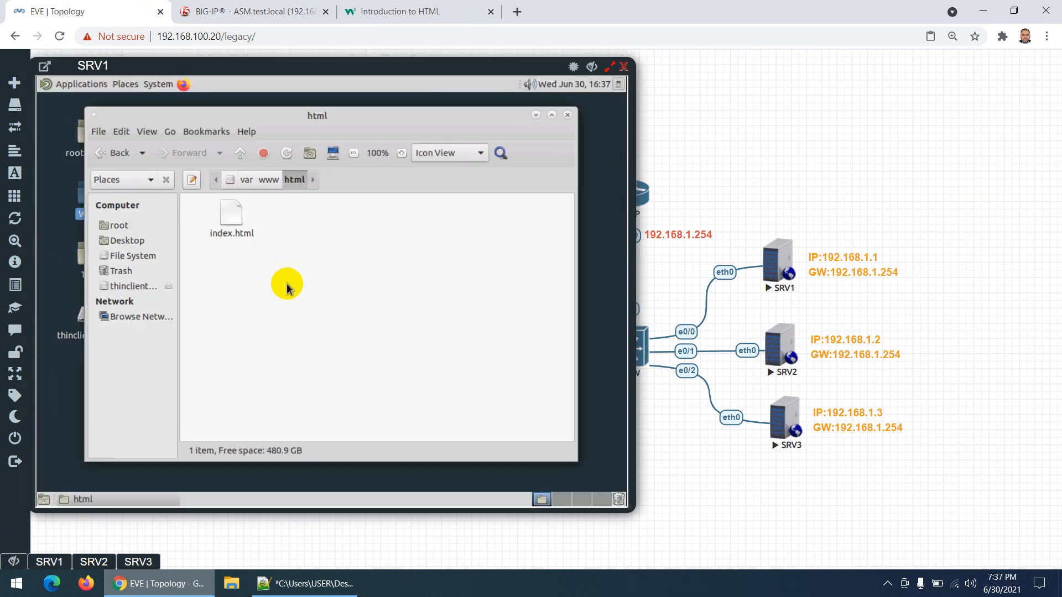
right_click(231, 210)
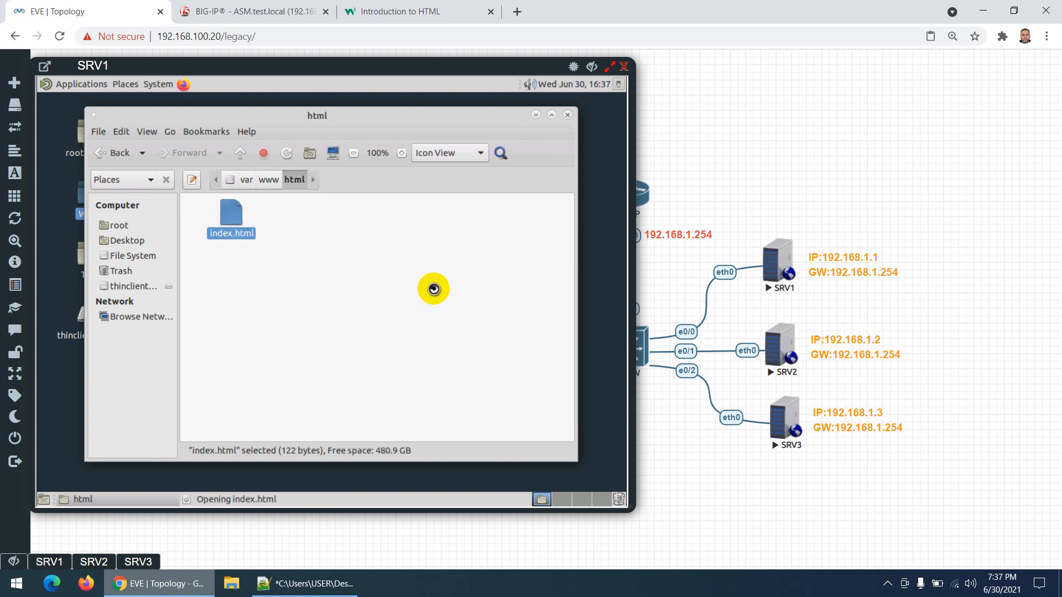
double_click(230, 211)
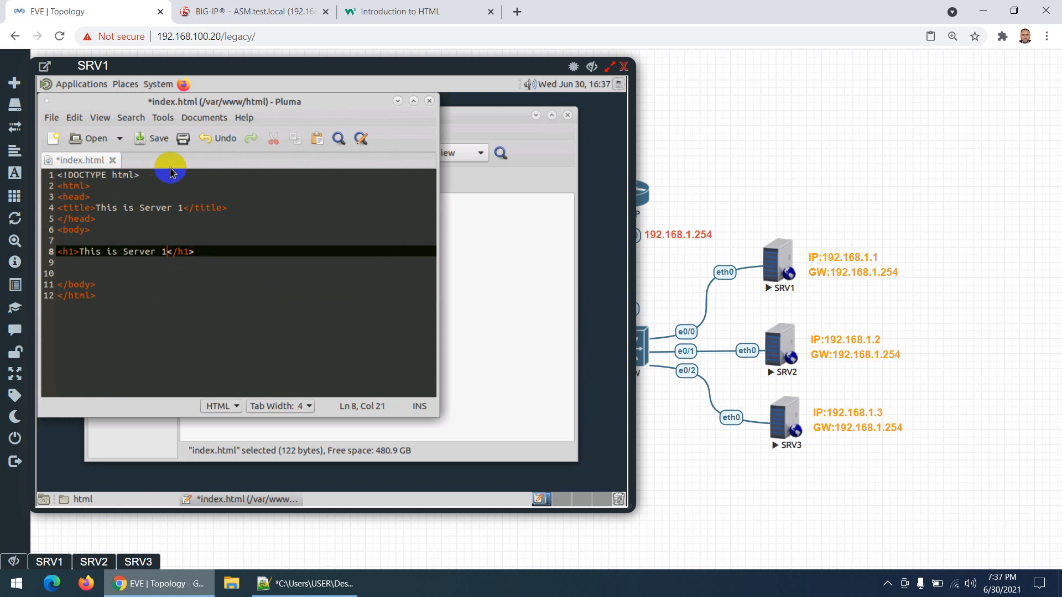
left_click(152, 138)
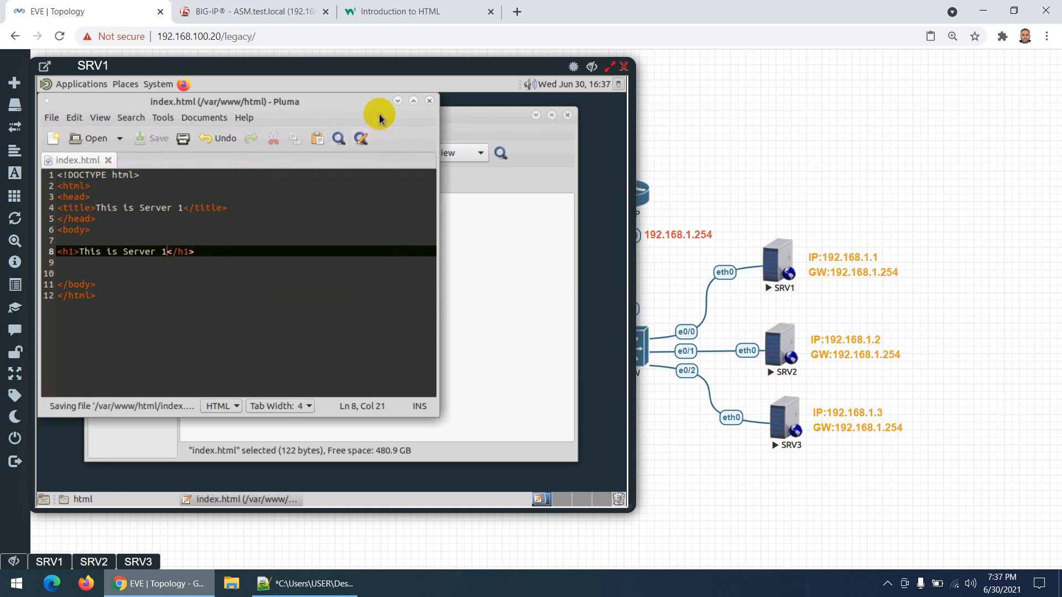
left_click(429, 100)
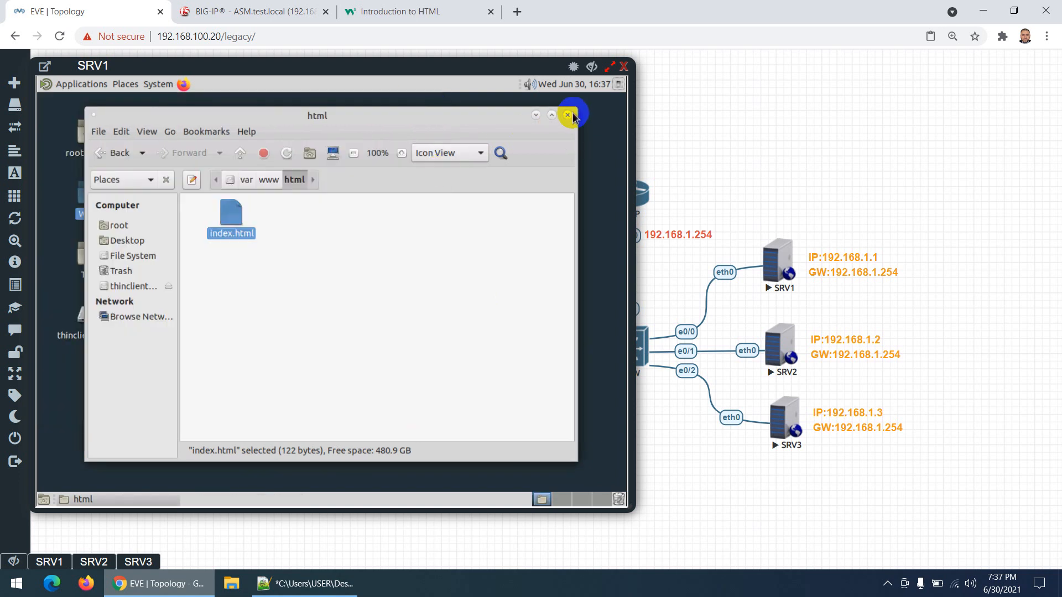
left_click(567, 115)
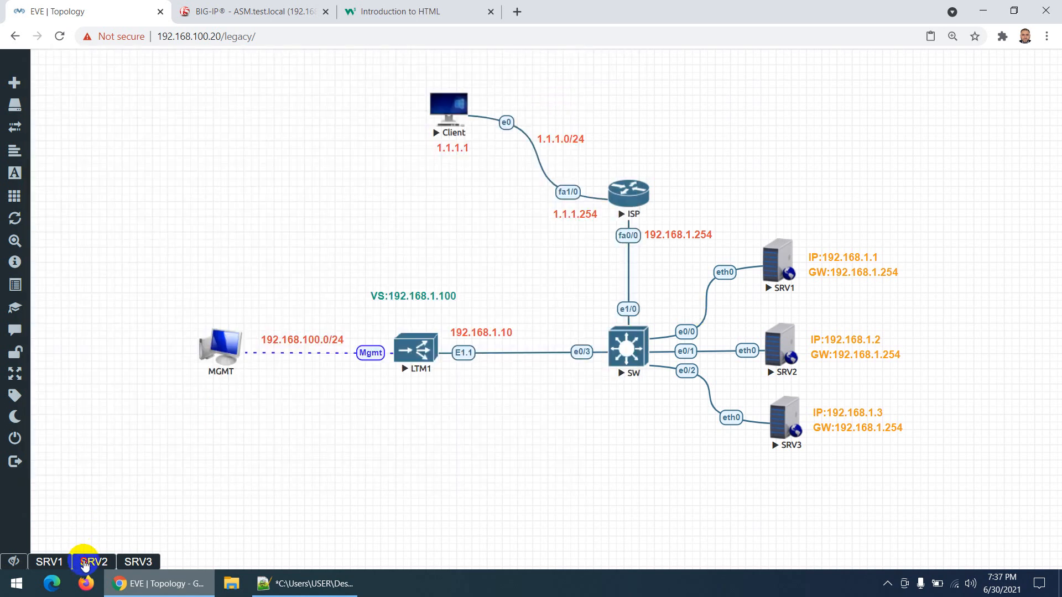
Edit SRV2's index.html in Pluma from its html folder, then close the file browser
left_click(93, 561)
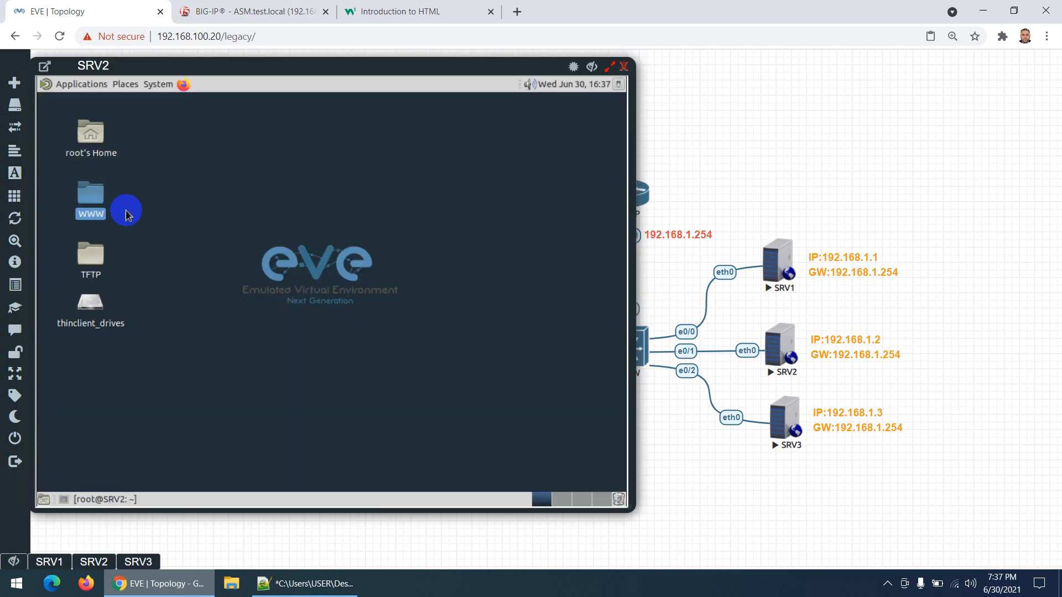
double_click(90, 195)
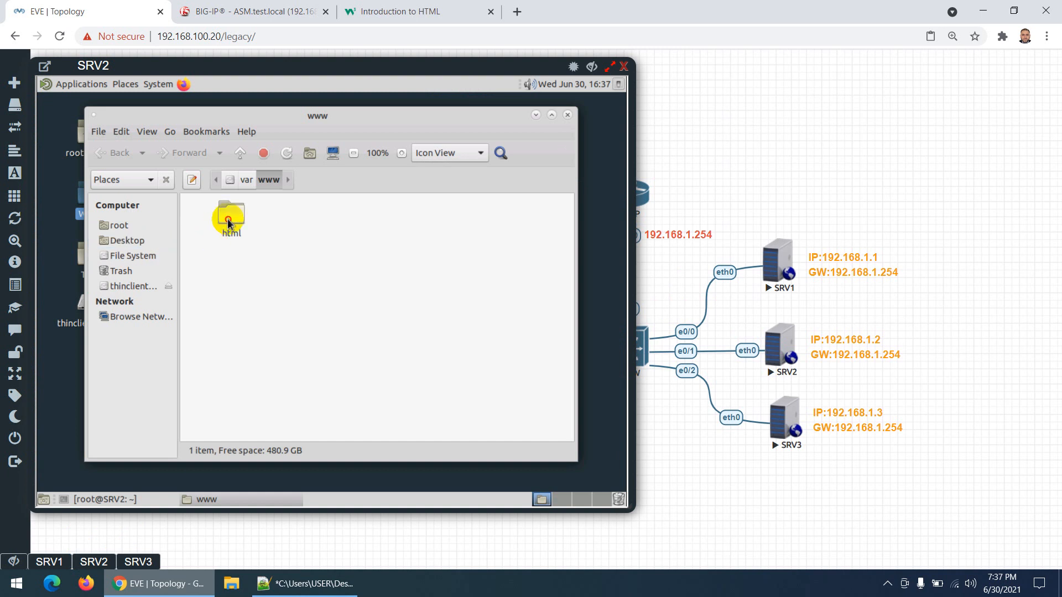
right_click(229, 217)
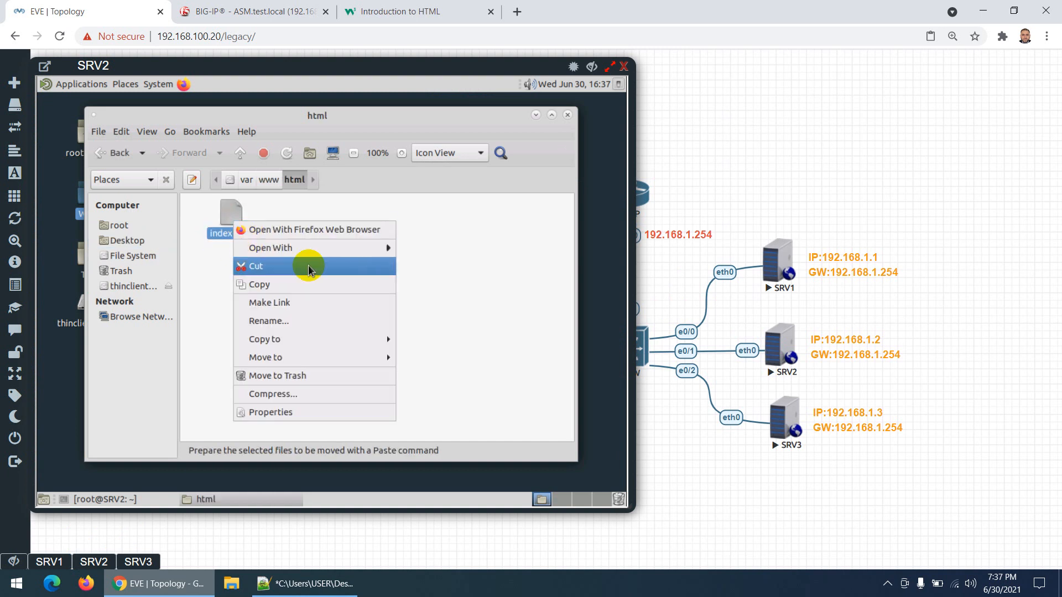
mouse_move(270, 248)
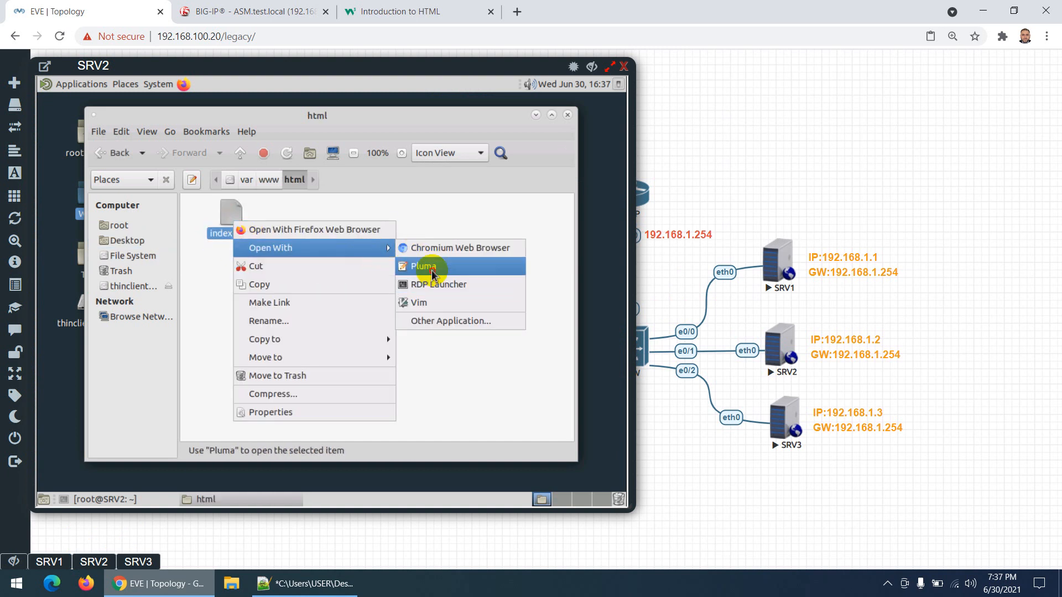
left_click(424, 266)
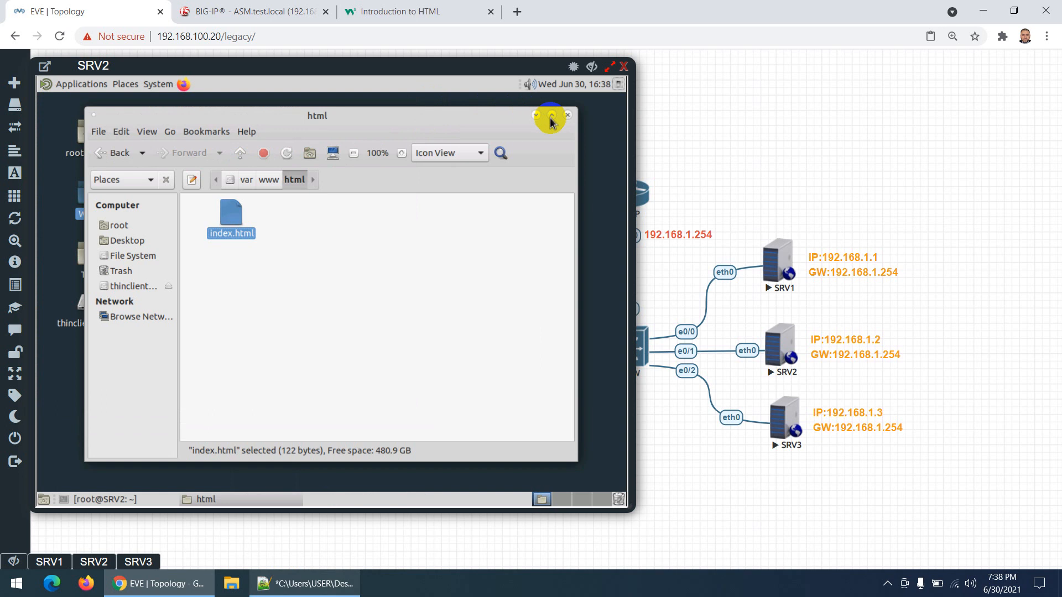
left_click(550, 116)
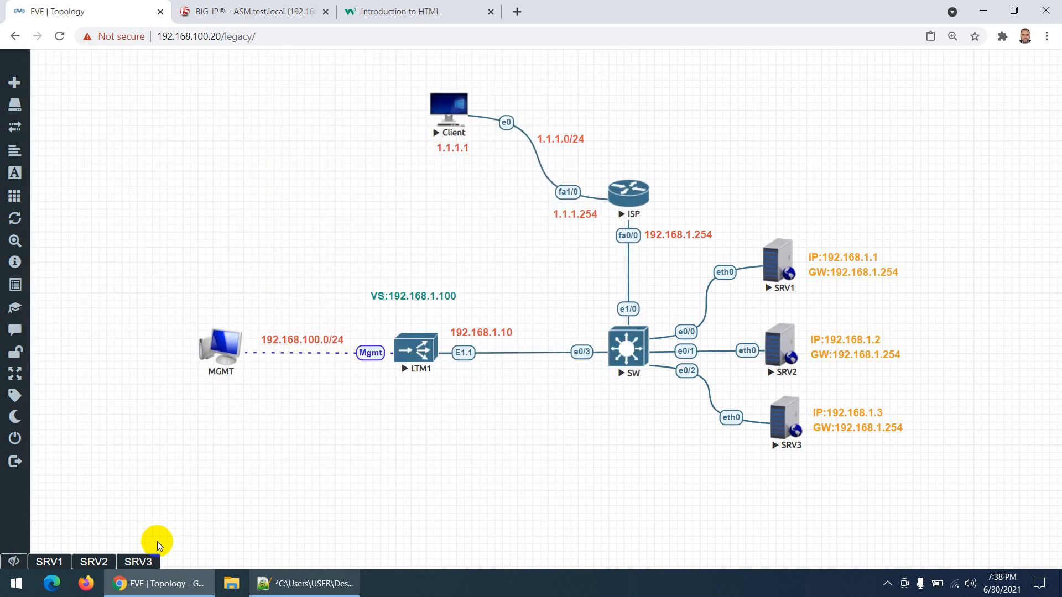
View SRV3's index.html in Firefox showing 'This is Server 3', then close its windows and console
left_click(138, 562)
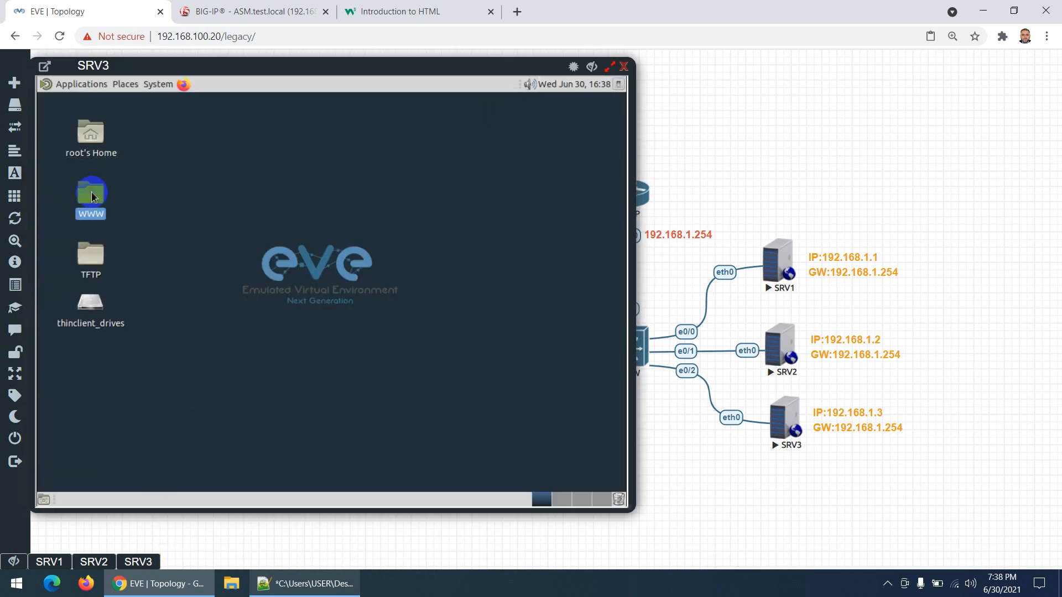
double_click(90, 191)
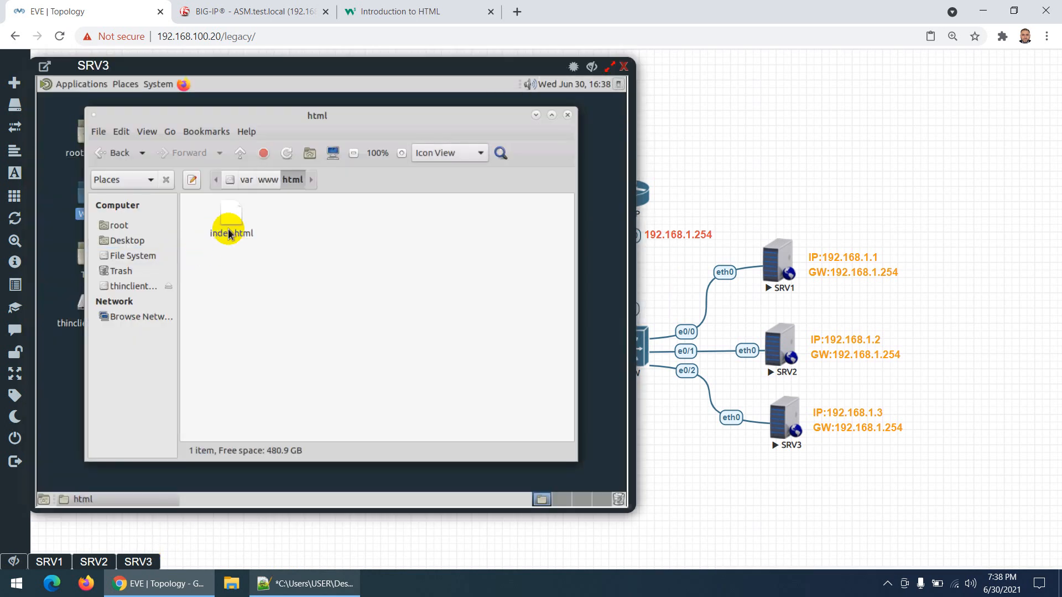
double_click(230, 216)
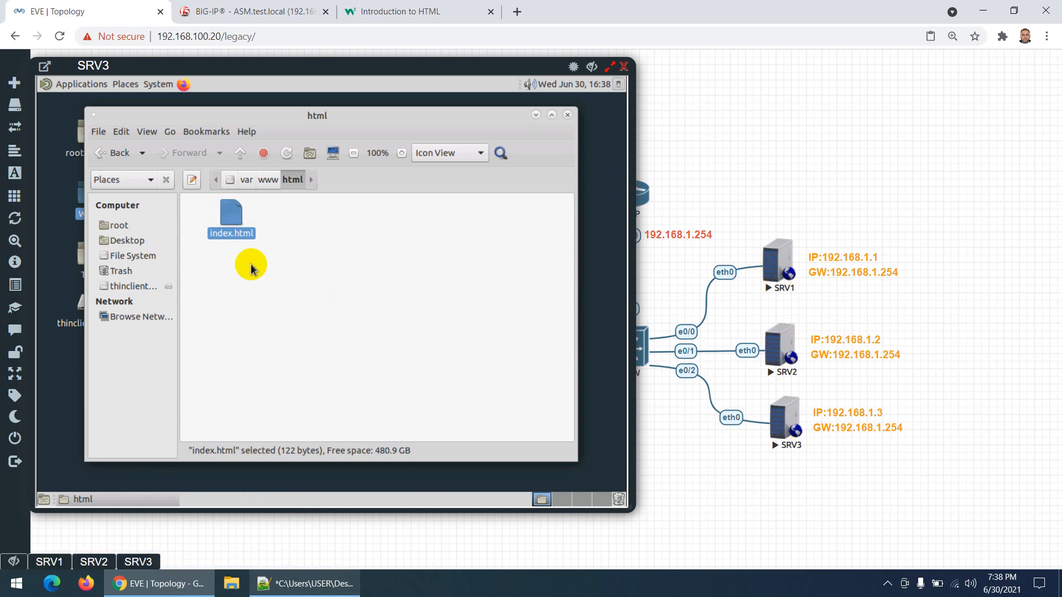
right_click(230, 217)
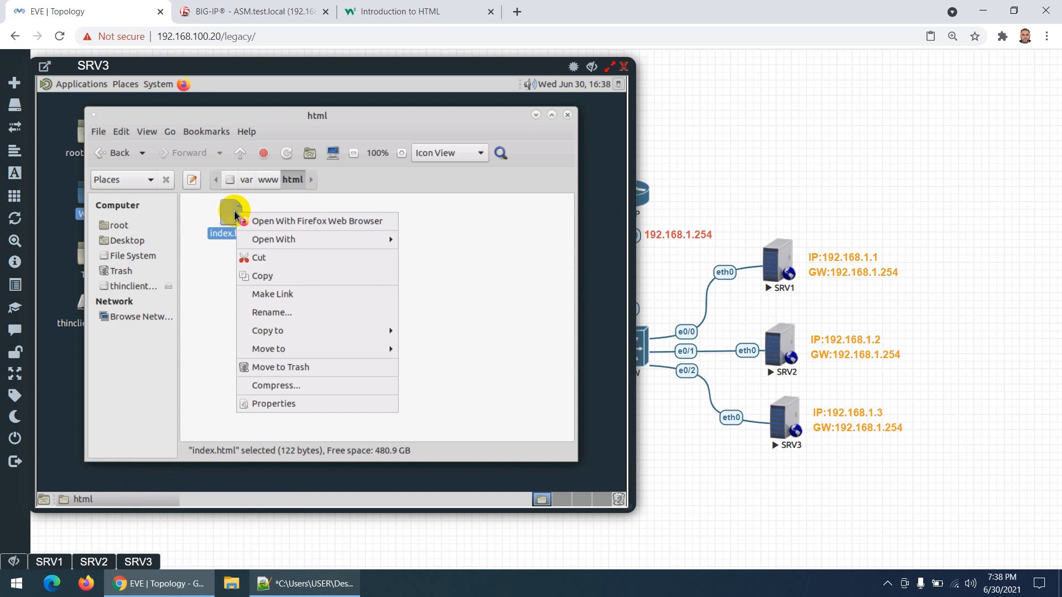
left_click(318, 222)
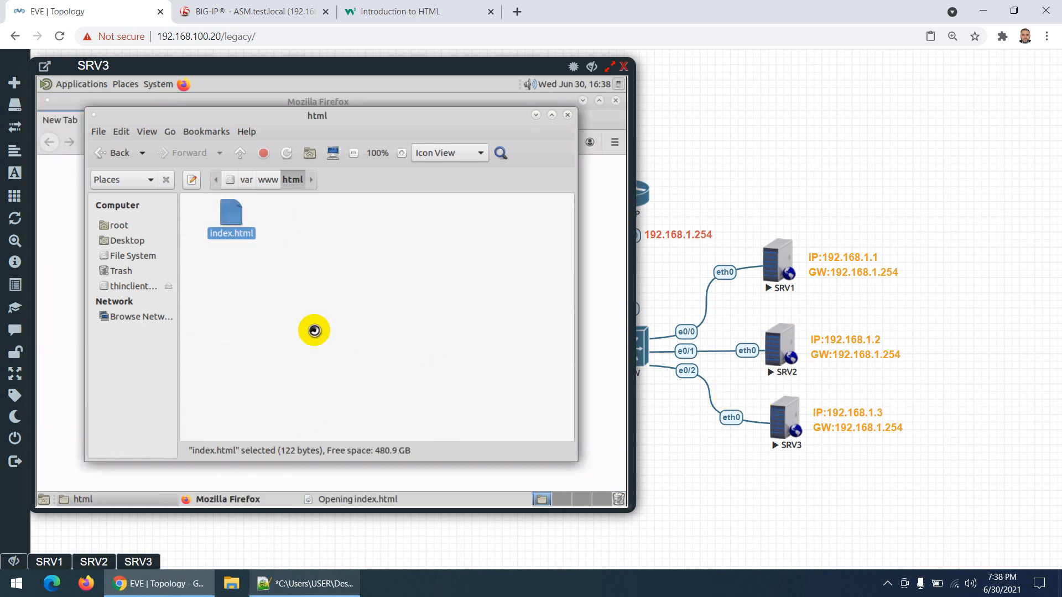
double_click(230, 212)
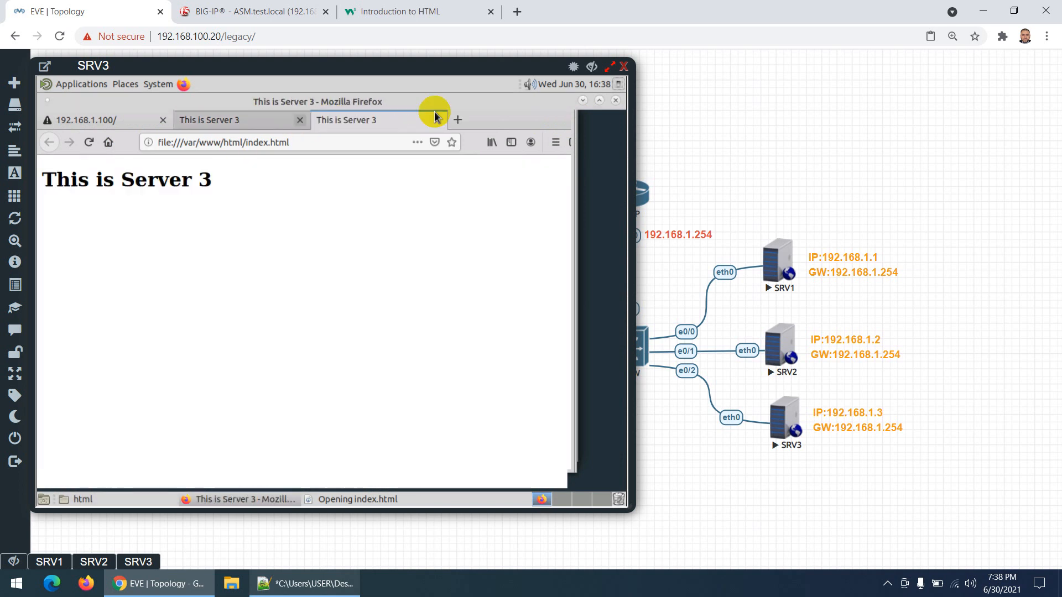
left_click(615, 100)
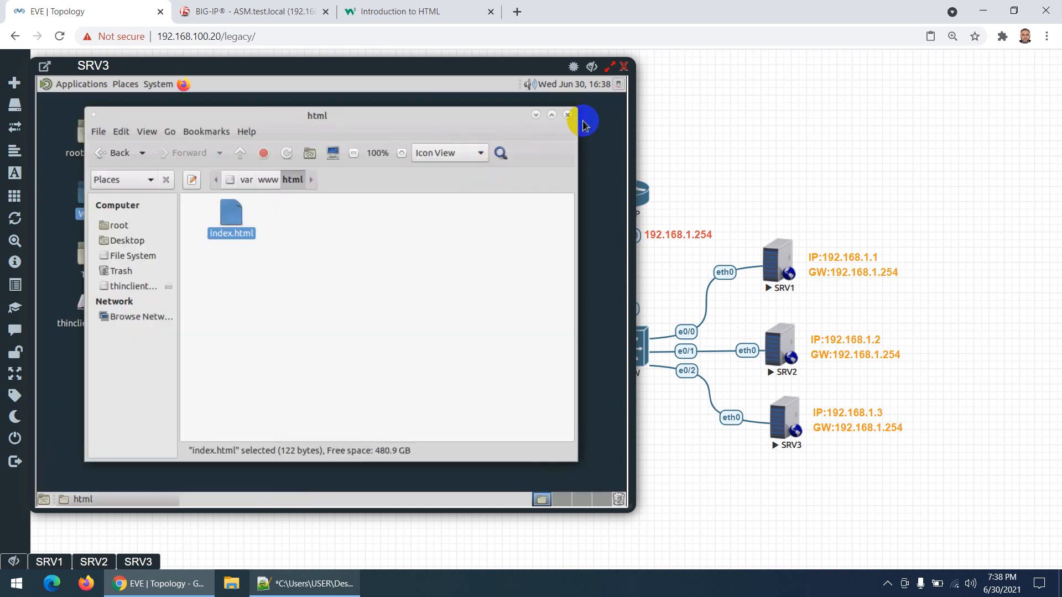
left_click(622, 65)
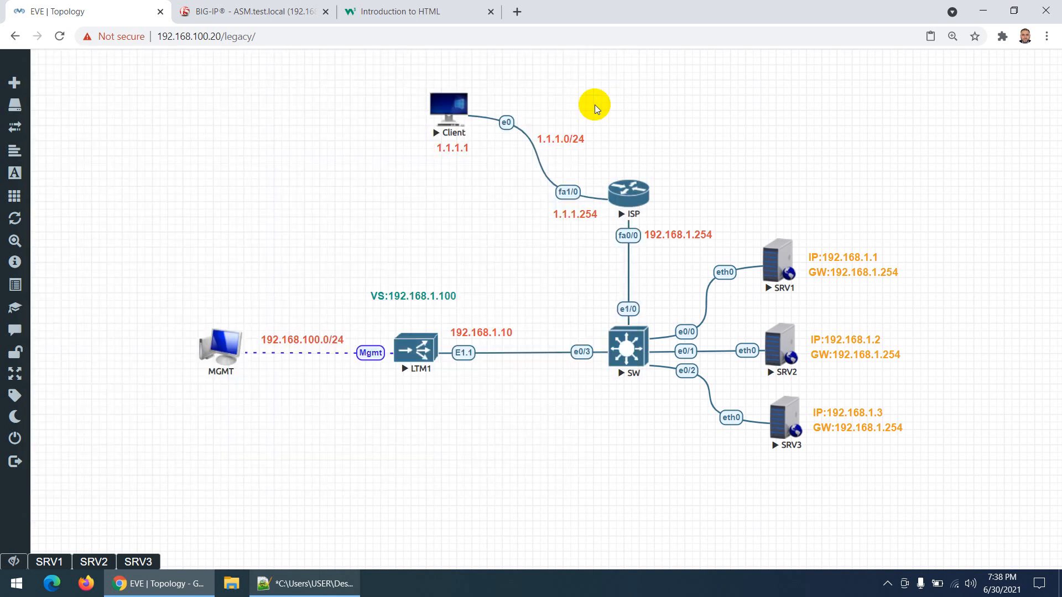
mouse_move(527, 493)
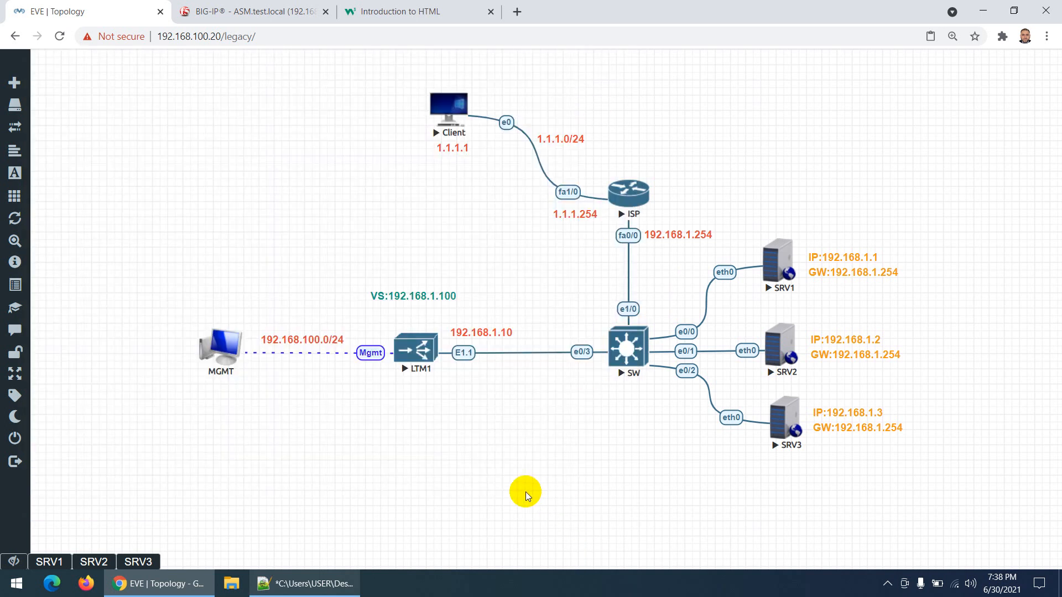
Review BIG-IP's node list, HTTP-Pool with 3 members and HTTP-VS at 192.168.1.100:80, then go to Statistics
left_click(251, 11)
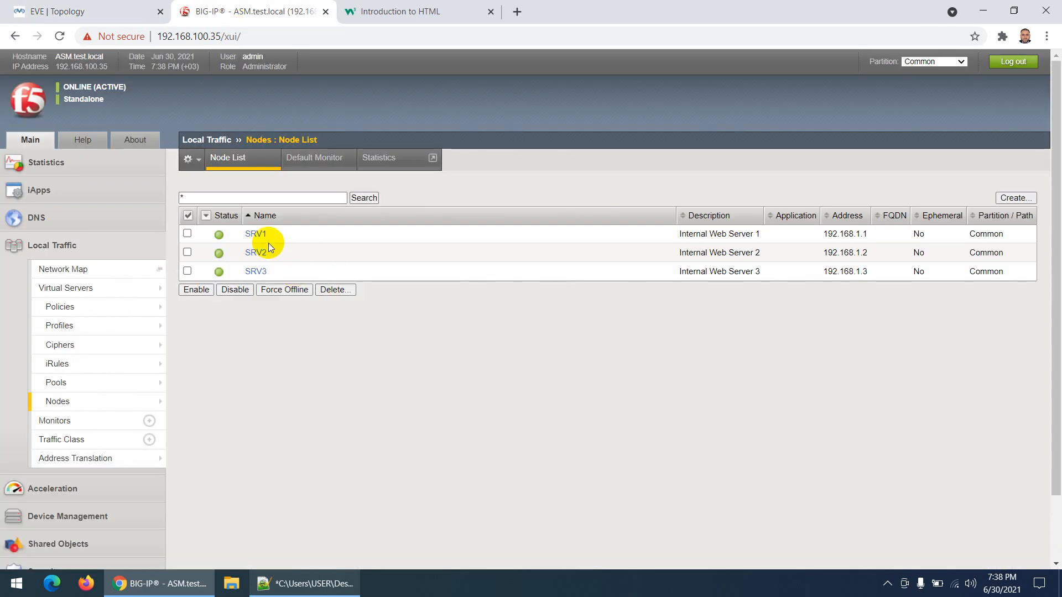
mouse_move(268, 272)
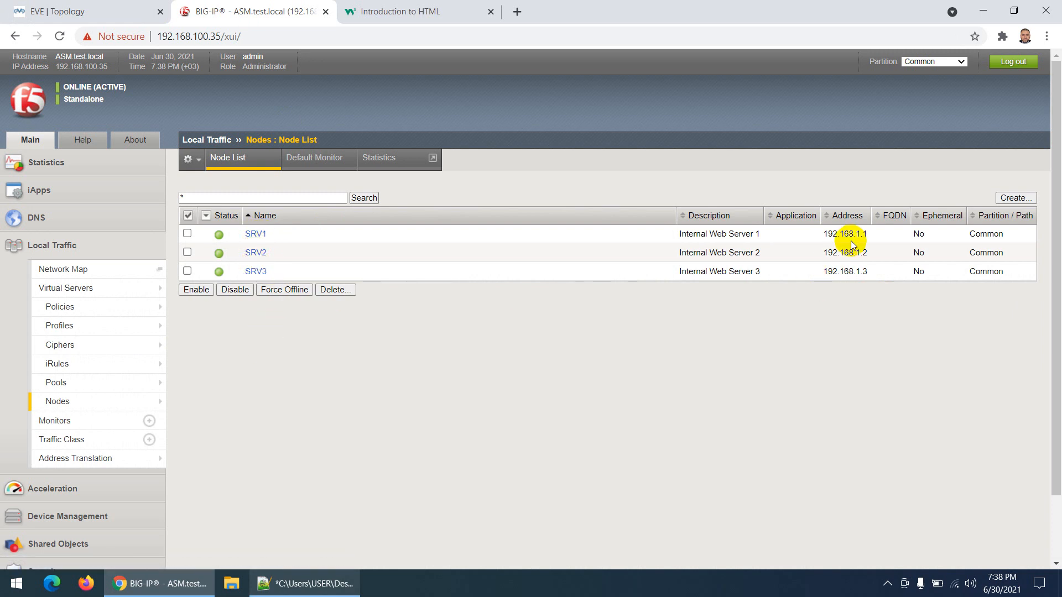
mouse_move(56, 383)
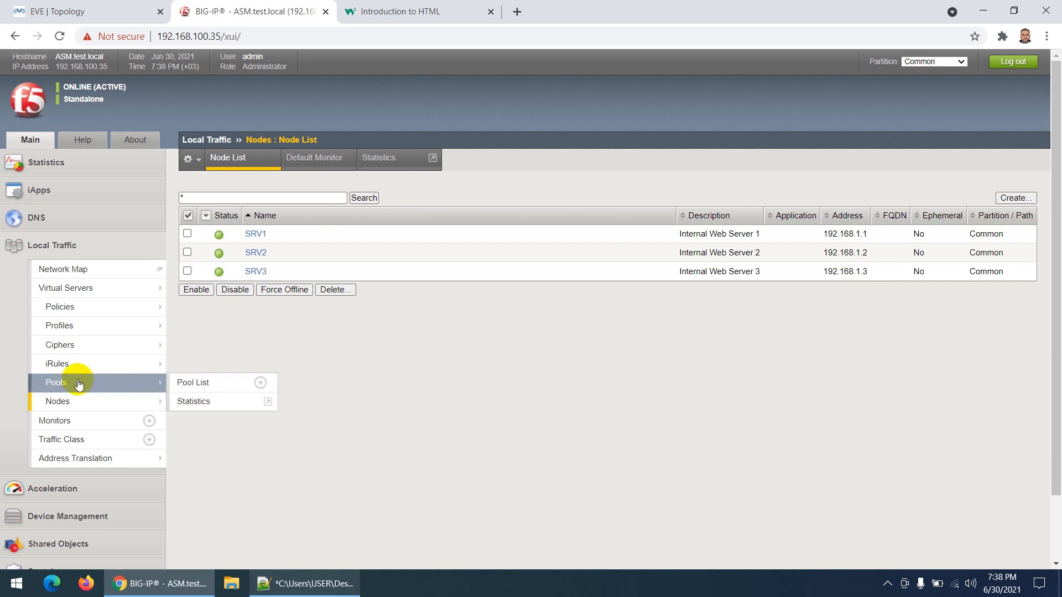
left_click(193, 383)
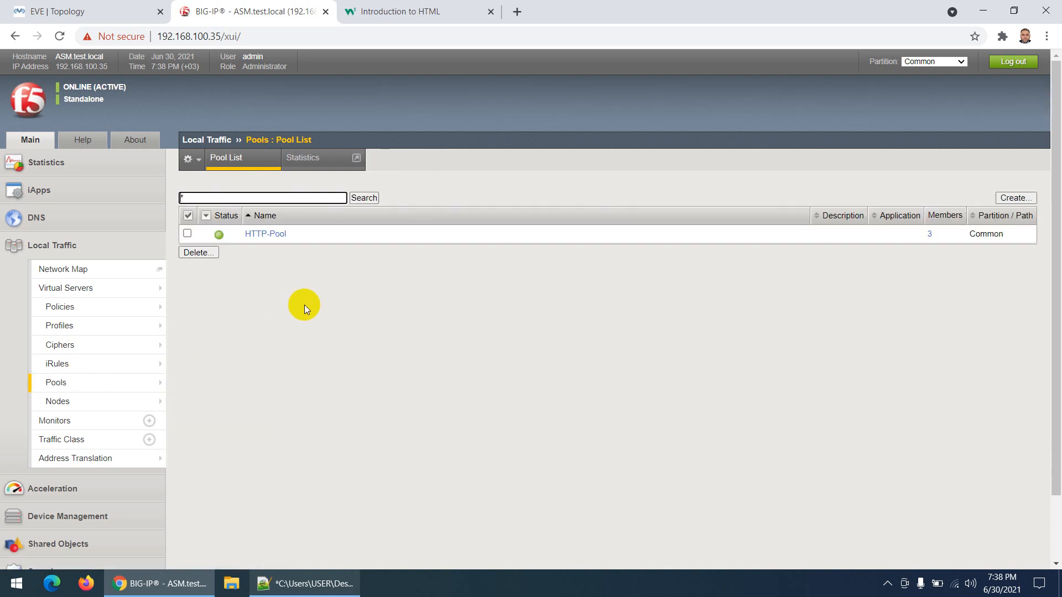
mouse_move(940, 251)
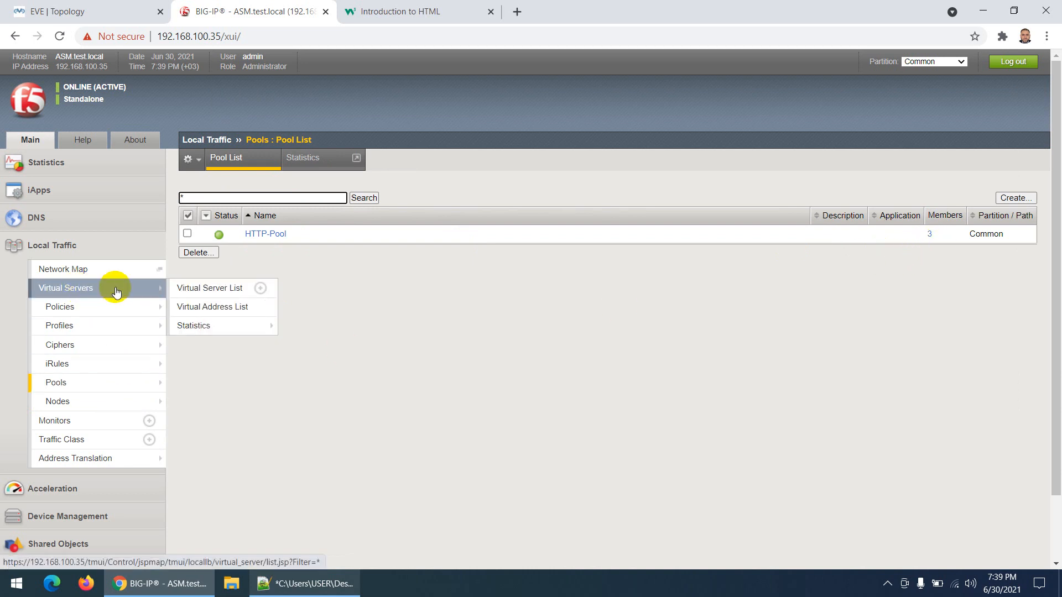
left_click(209, 288)
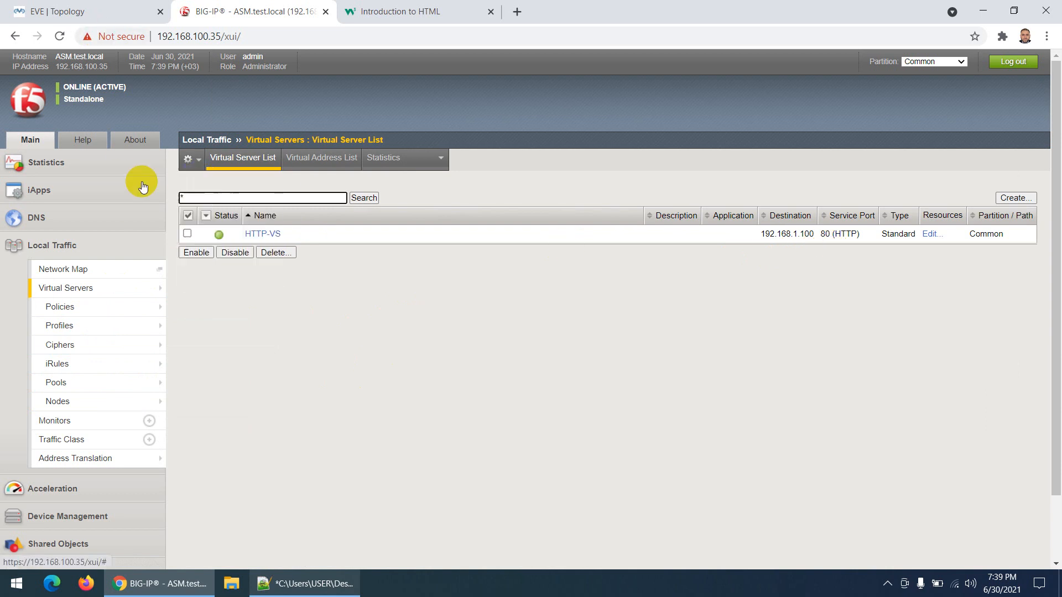
left_click(45, 163)
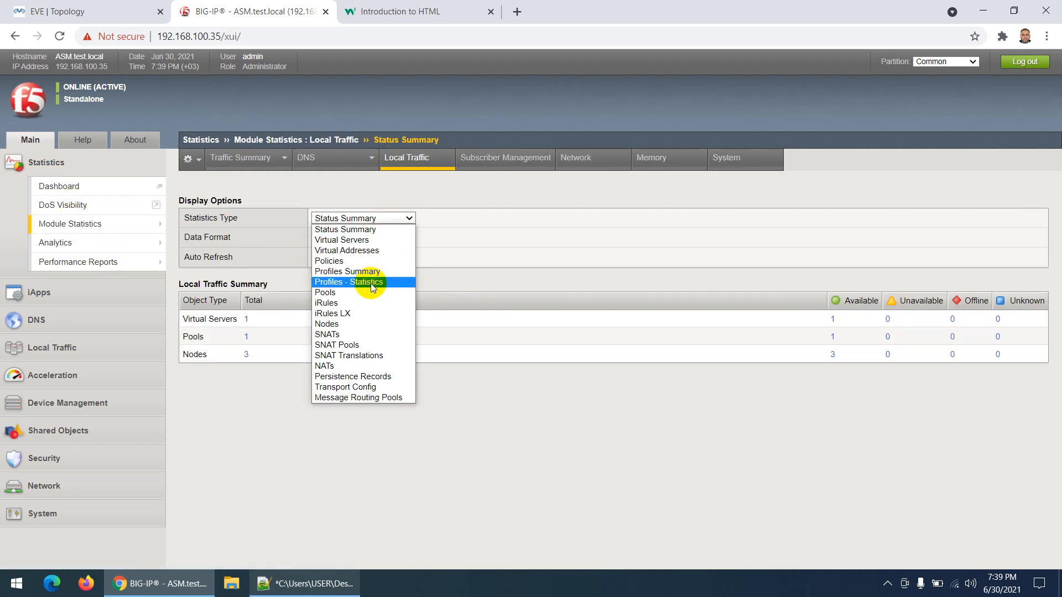
Show Local Traffic statistics for pools, then for nodes SRV1–SRV3, all at zero
left_click(325, 292)
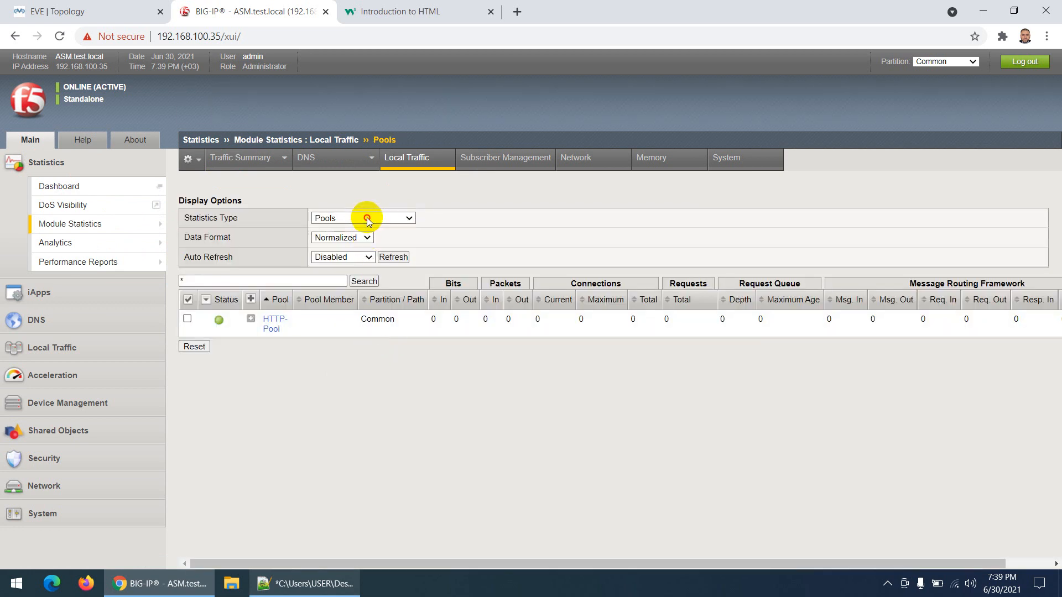
left_click(363, 217)
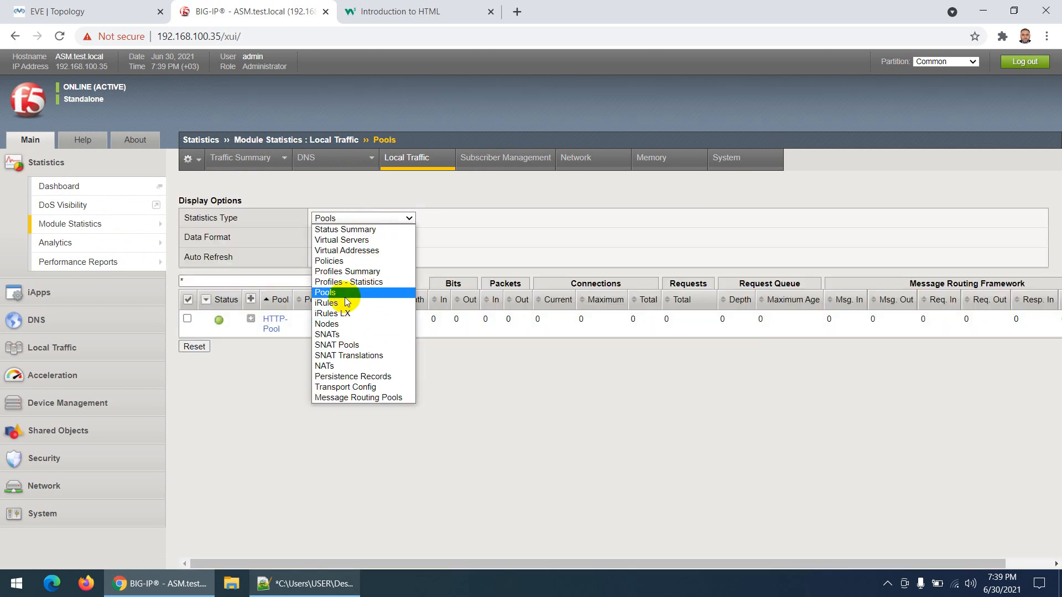
mouse_move(337, 345)
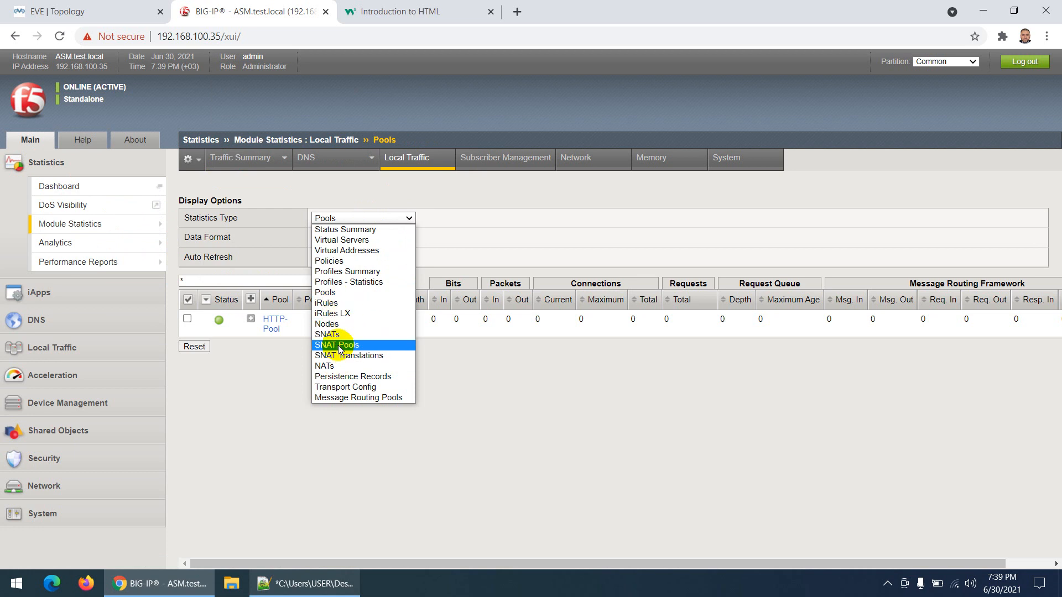
left_click(326, 324)
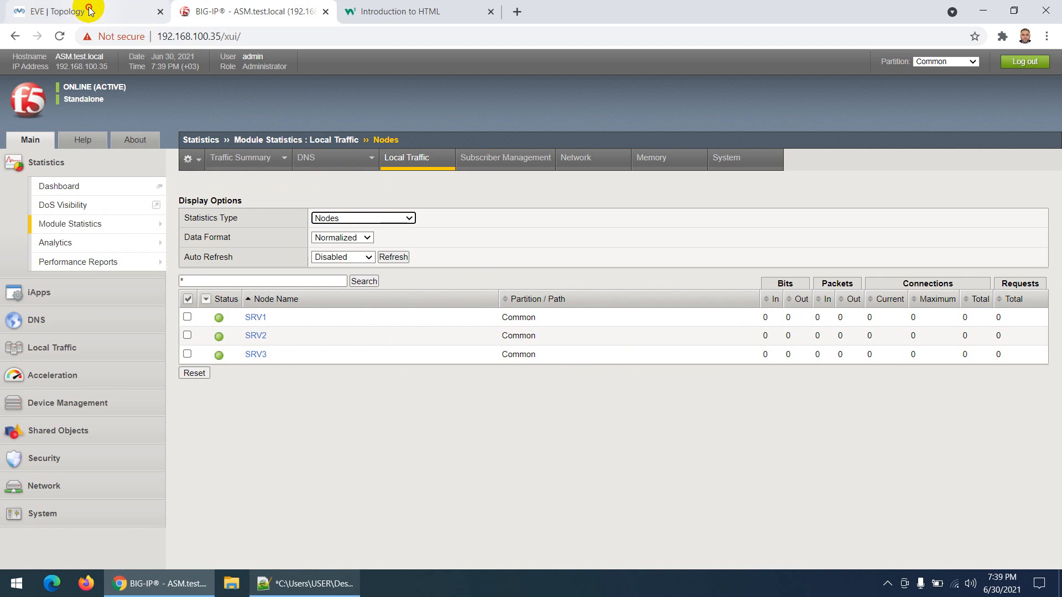
Switch back to the EVE-NG lab topology with client, ISP router, LTM1, switch and SRV1–SRV3
left_click(61, 11)
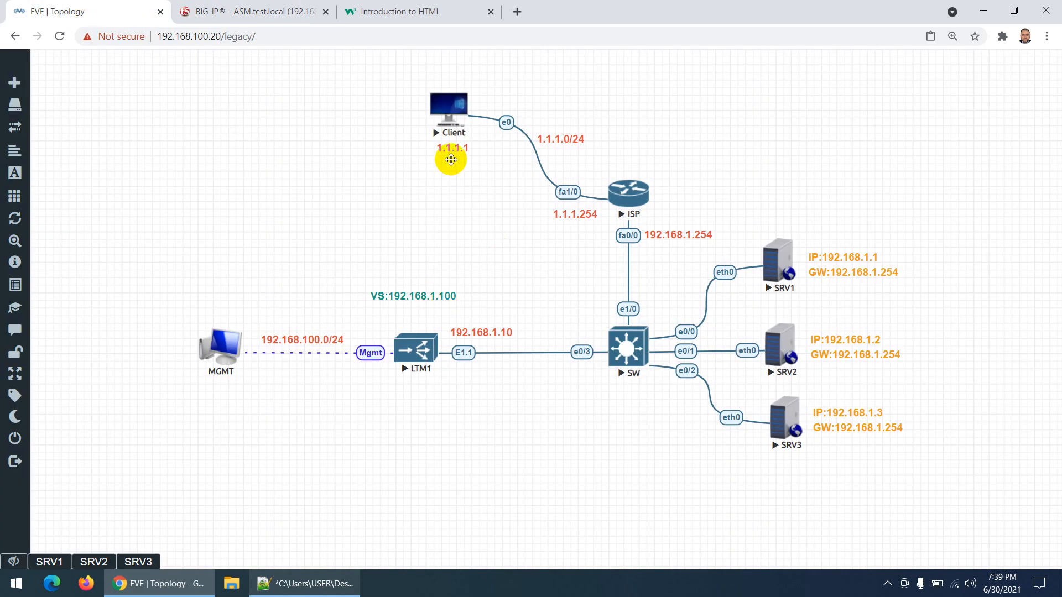
mouse_move(445, 103)
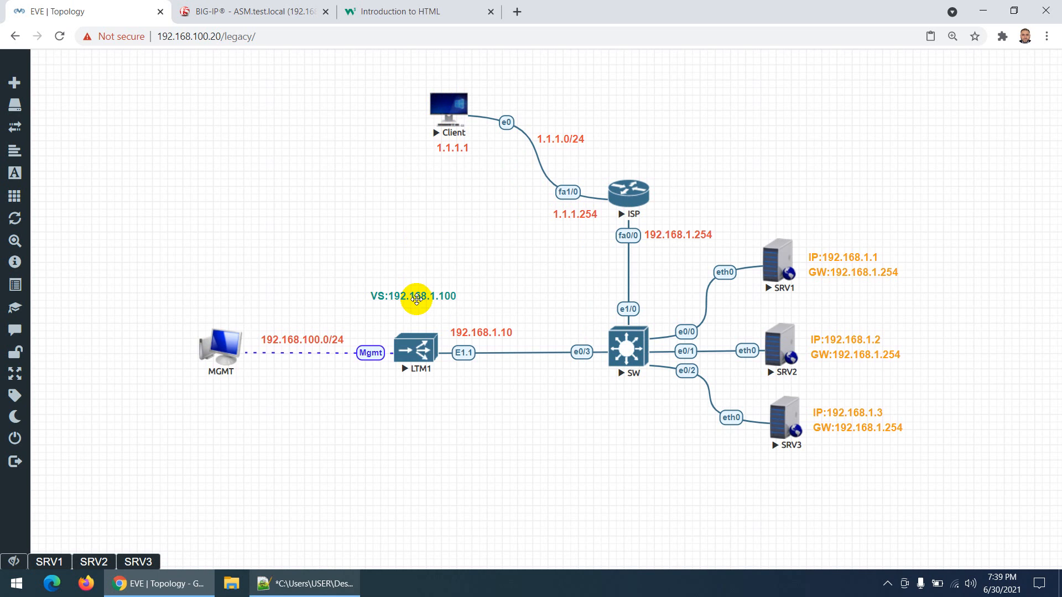
mouse_move(557, 157)
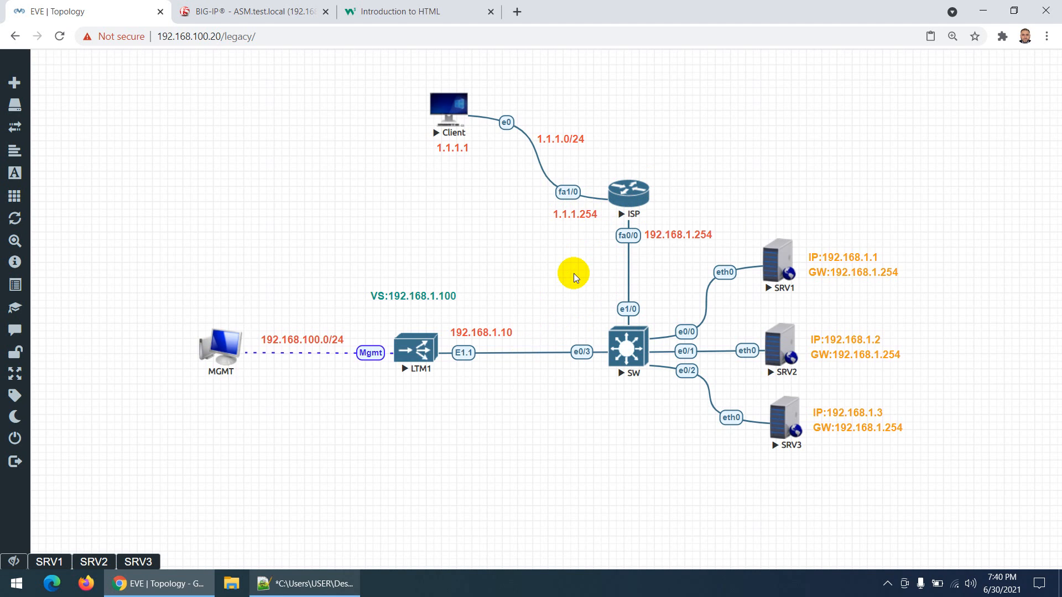
mouse_move(556, 166)
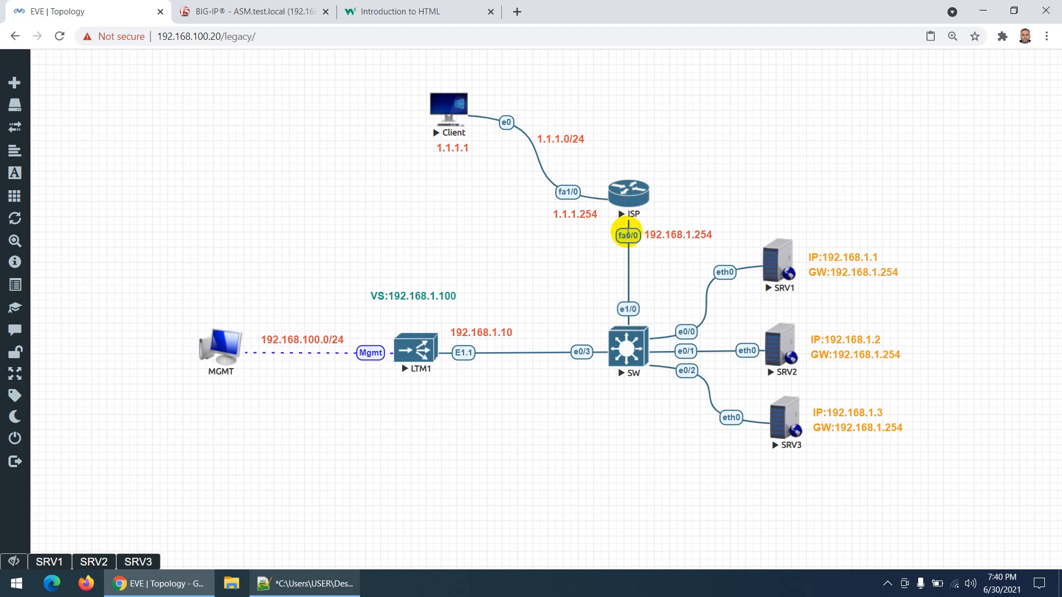
mouse_move(587, 250)
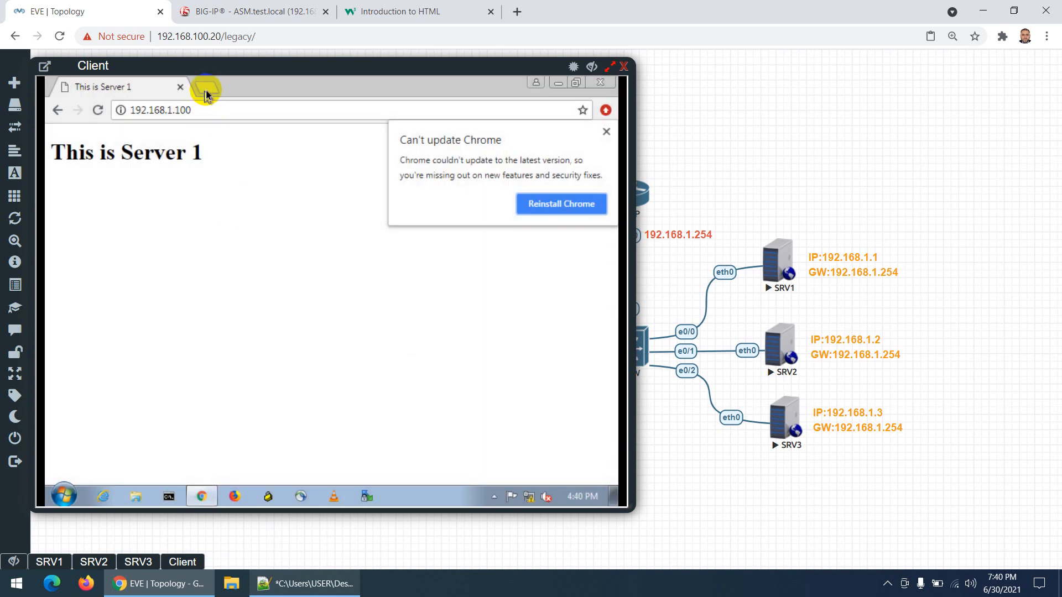
Browse 192.168.1.100 in a new client browser tab, returning 'This is Server 2'
left_click(203, 86)
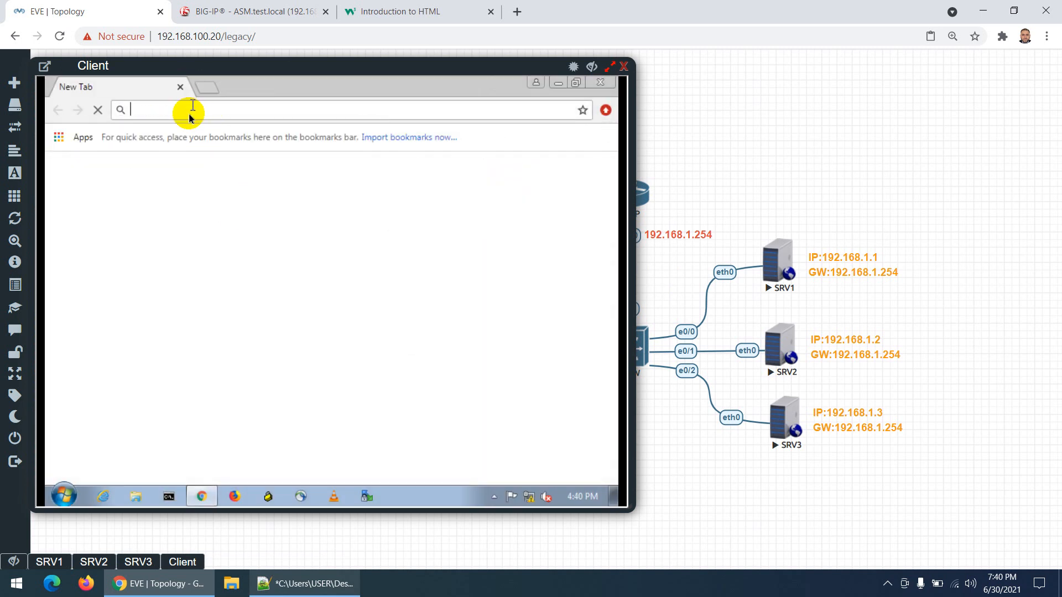
type("192.168.1.100")
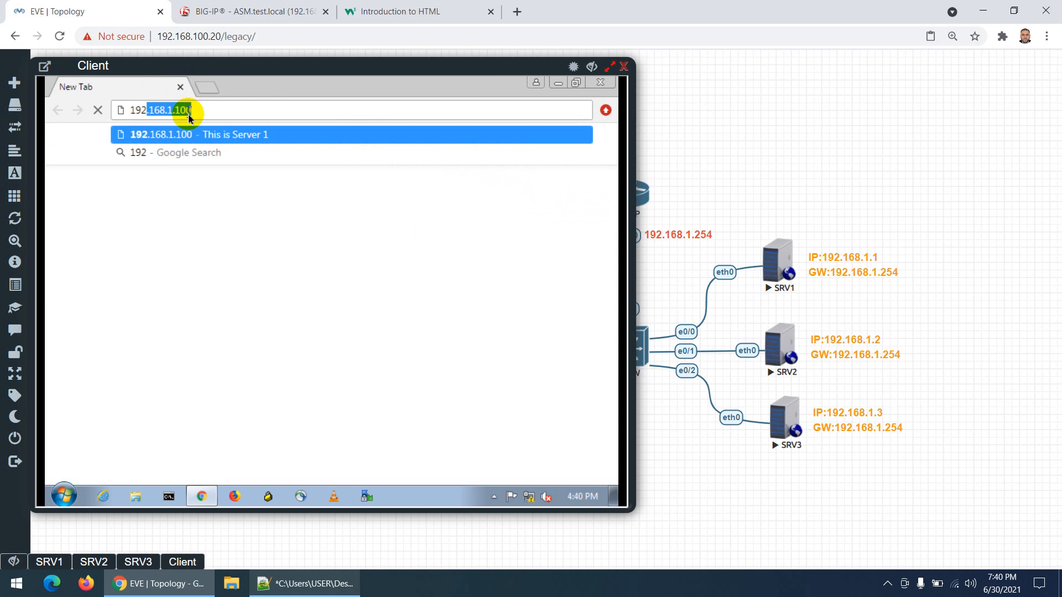
Check the BIG-IP virtual server list and head back to the Local Traffic statistics
left_click(251, 11)
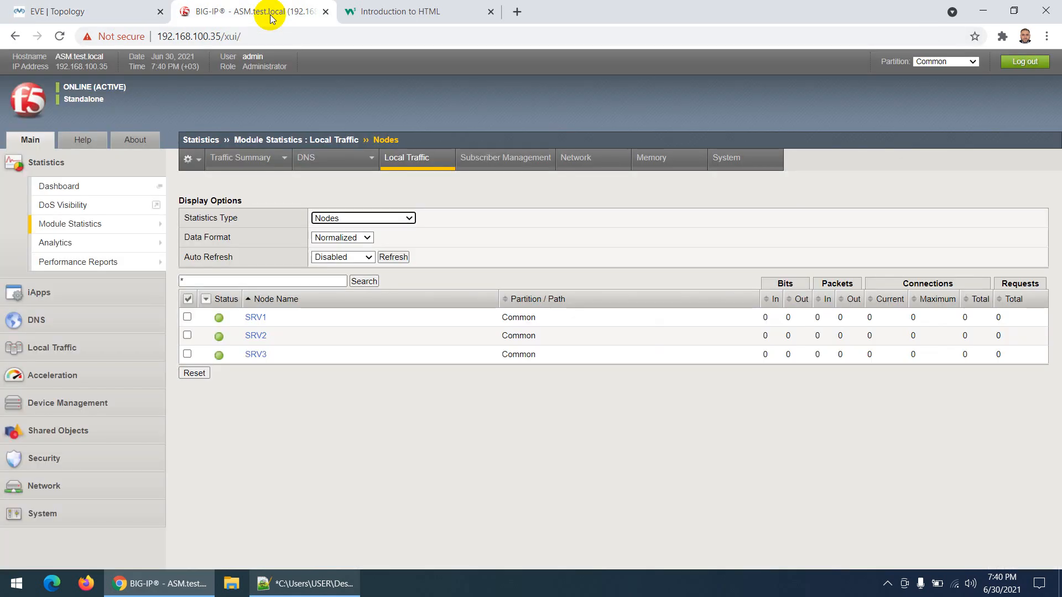
mouse_move(34, 355)
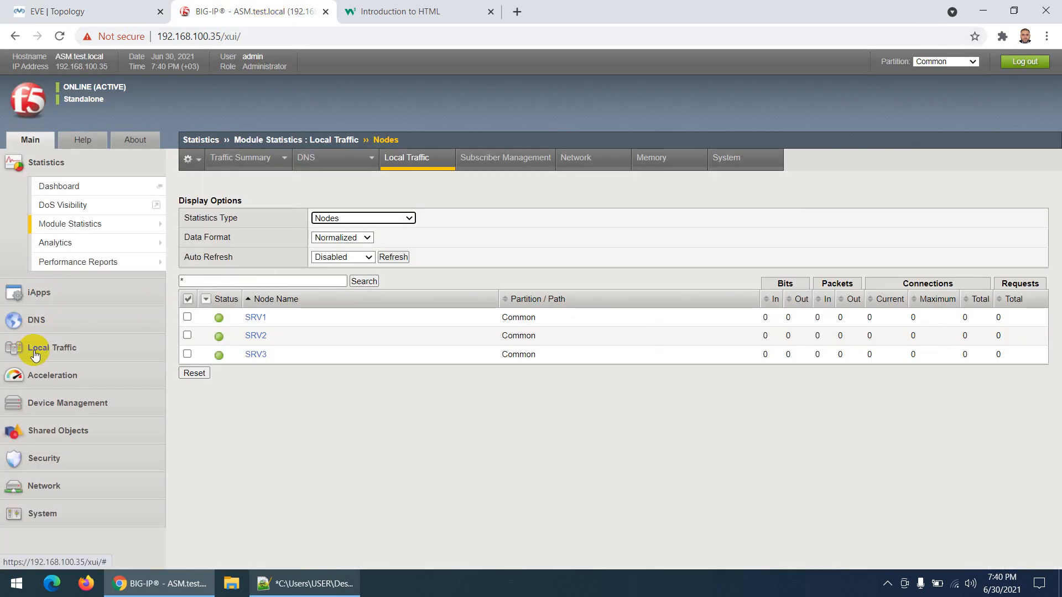
left_click(52, 348)
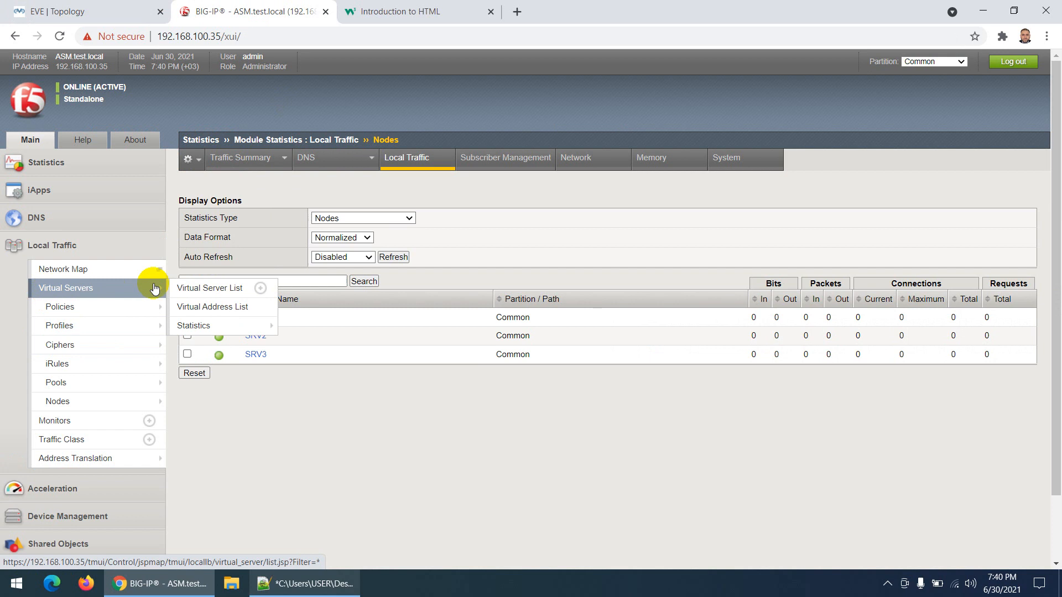
left_click(210, 287)
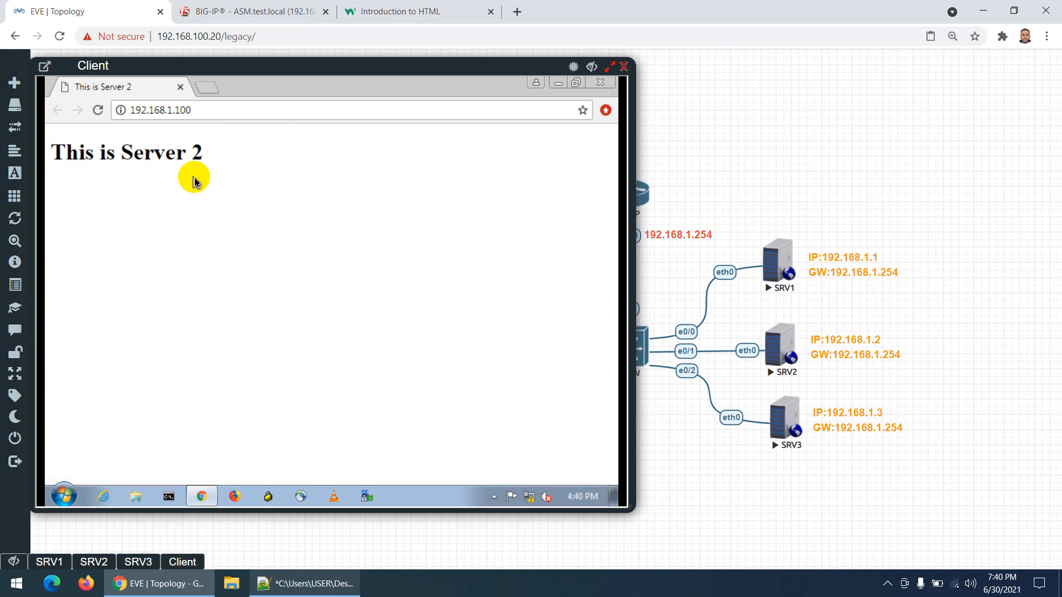
left_click(251, 12)
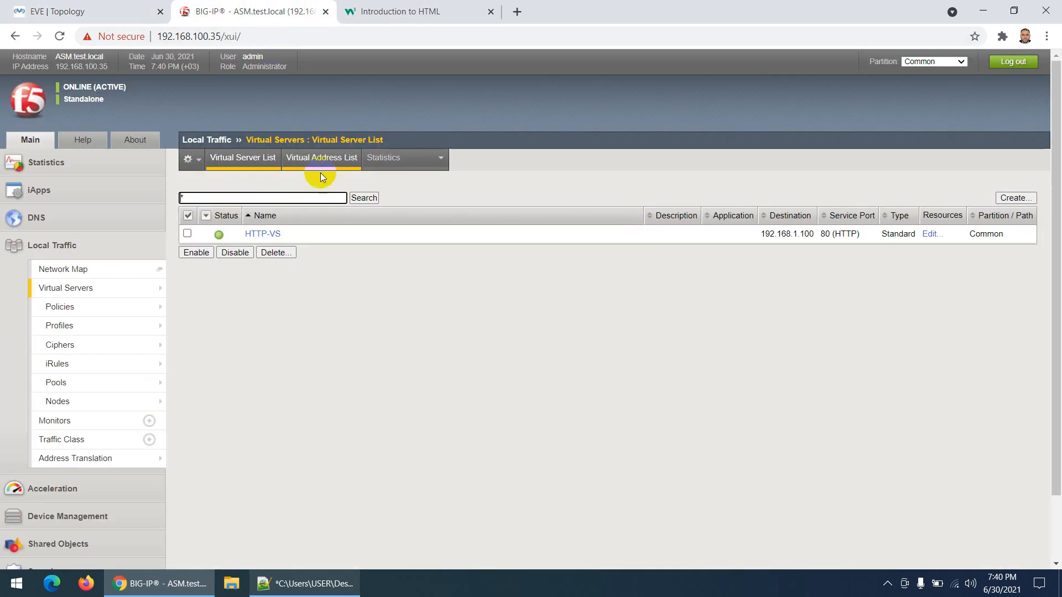
left_click(47, 162)
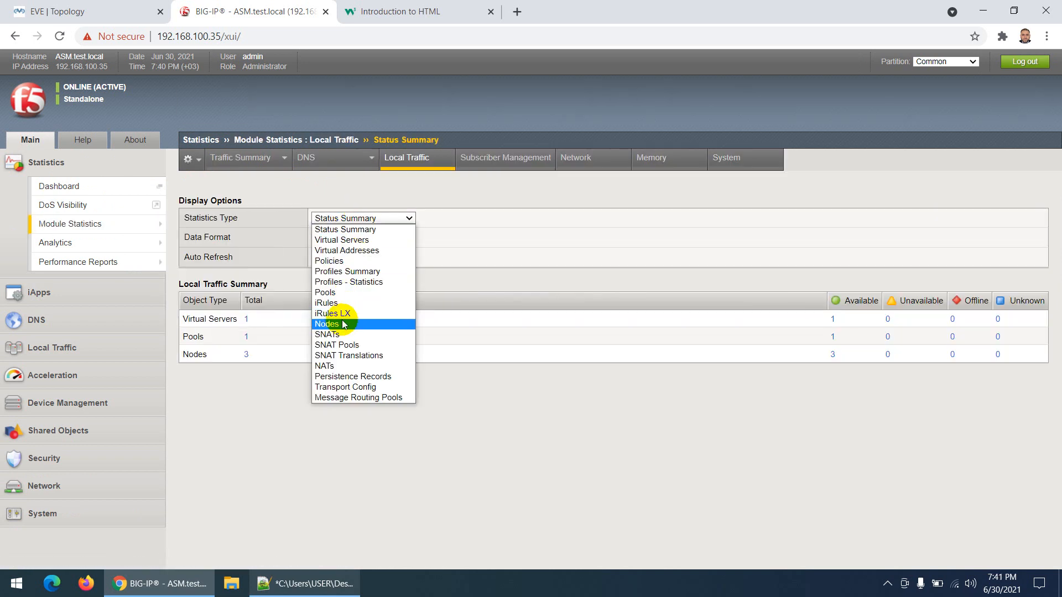
Set statistics type to Nodes and refresh after client browsing so SRV1, SRV2 and SRV3 each show one connection
left_click(327, 324)
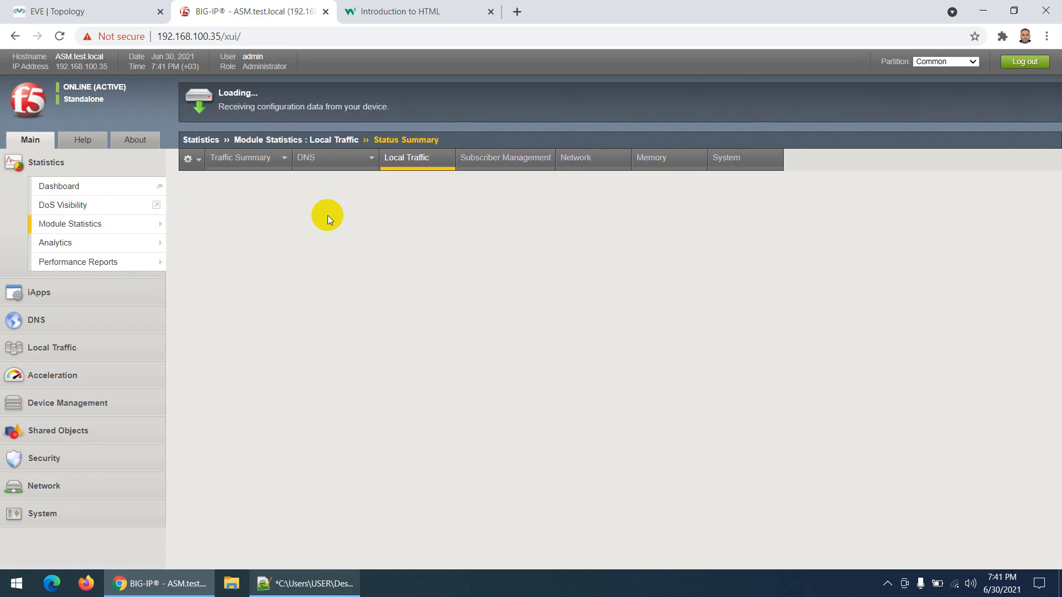
left_click(363, 218)
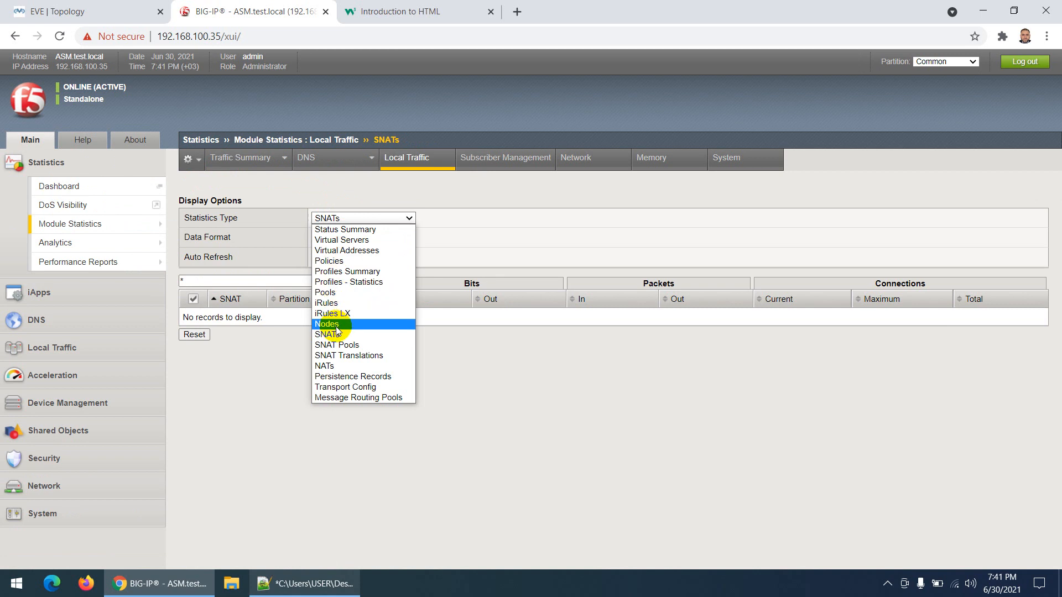
left_click(327, 324)
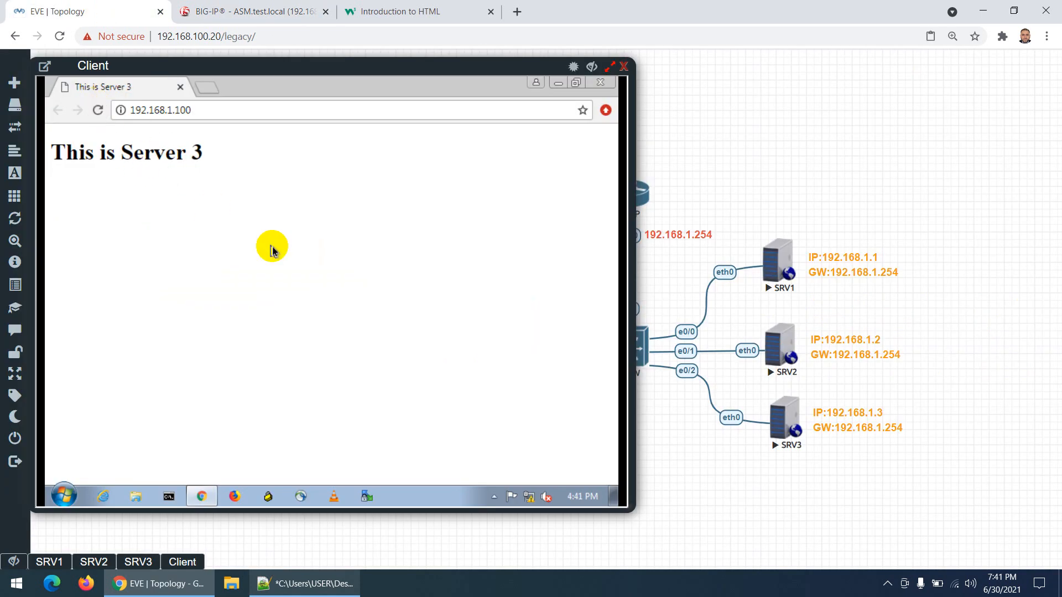
left_click(251, 11)
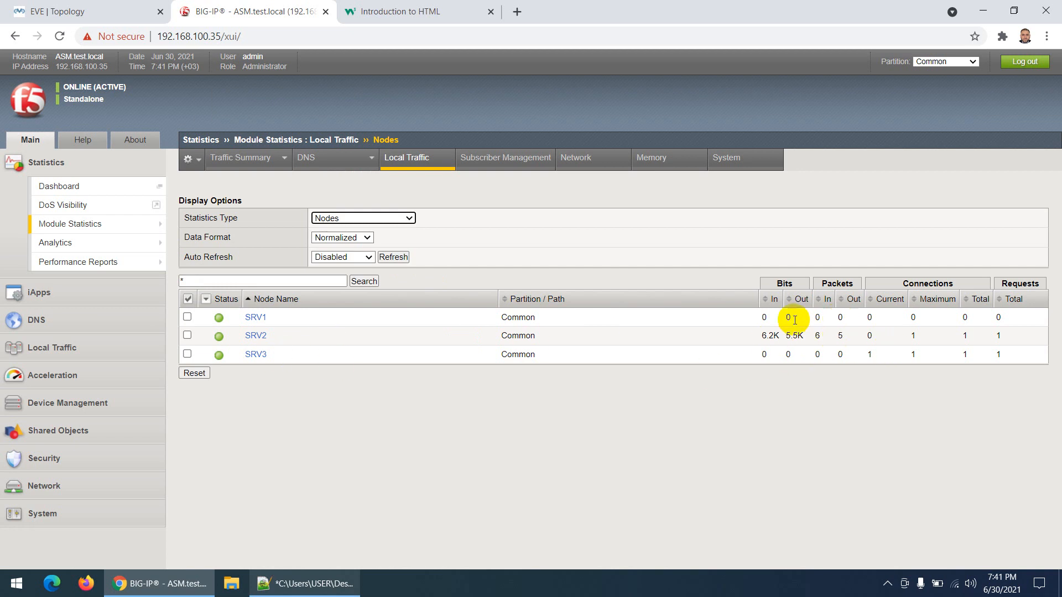
left_click(81, 11)
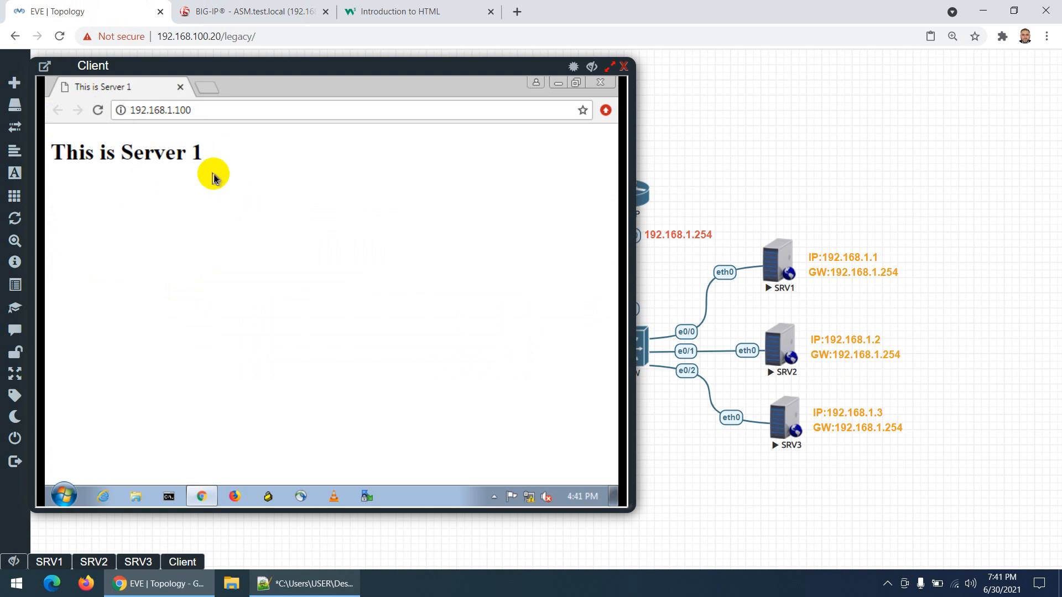
left_click(251, 11)
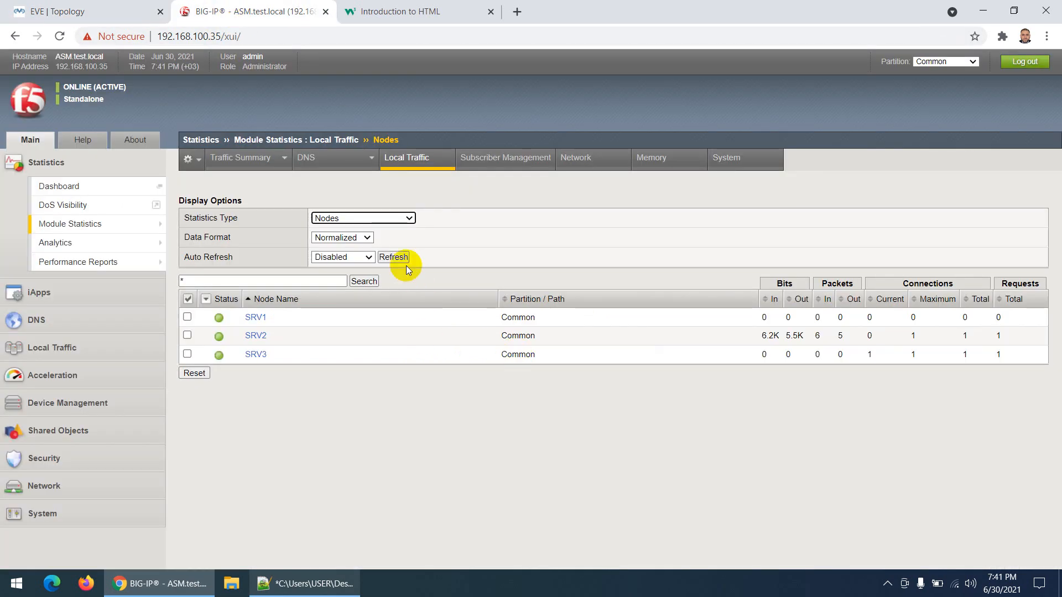
left_click(393, 257)
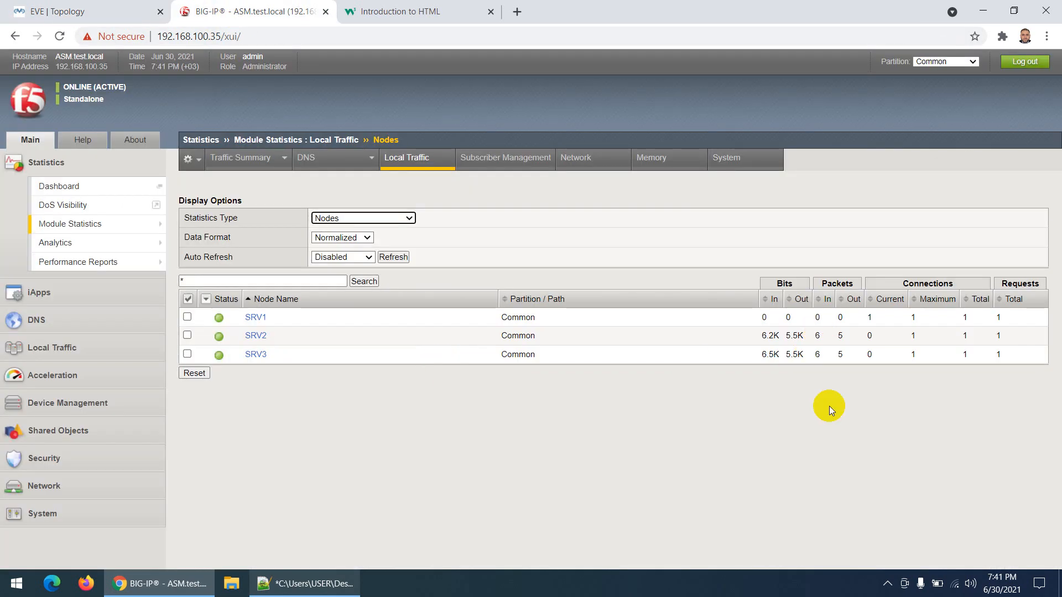
mouse_move(662, 425)
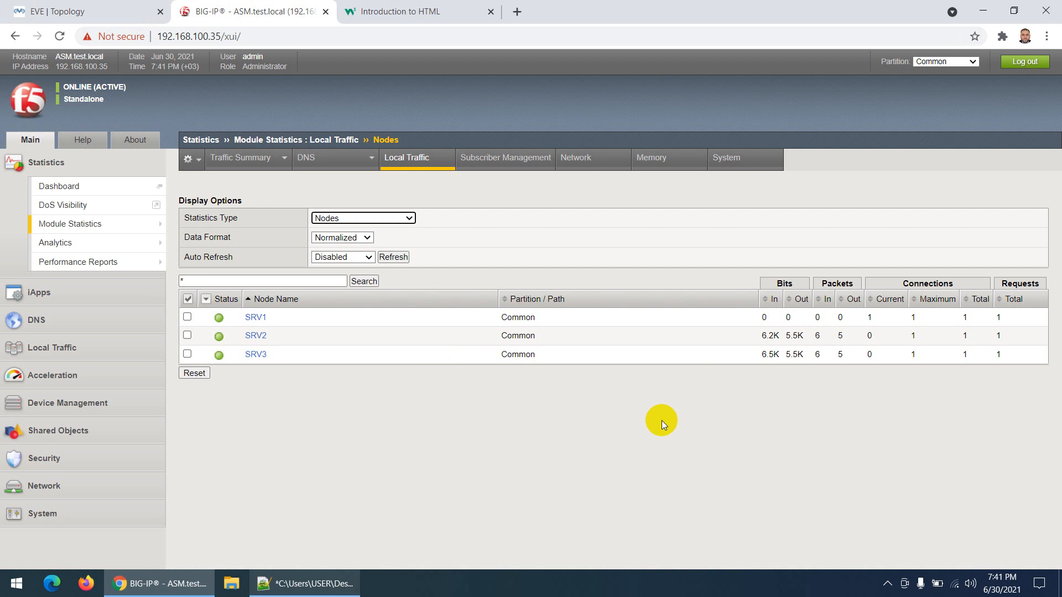
mouse_move(454, 423)
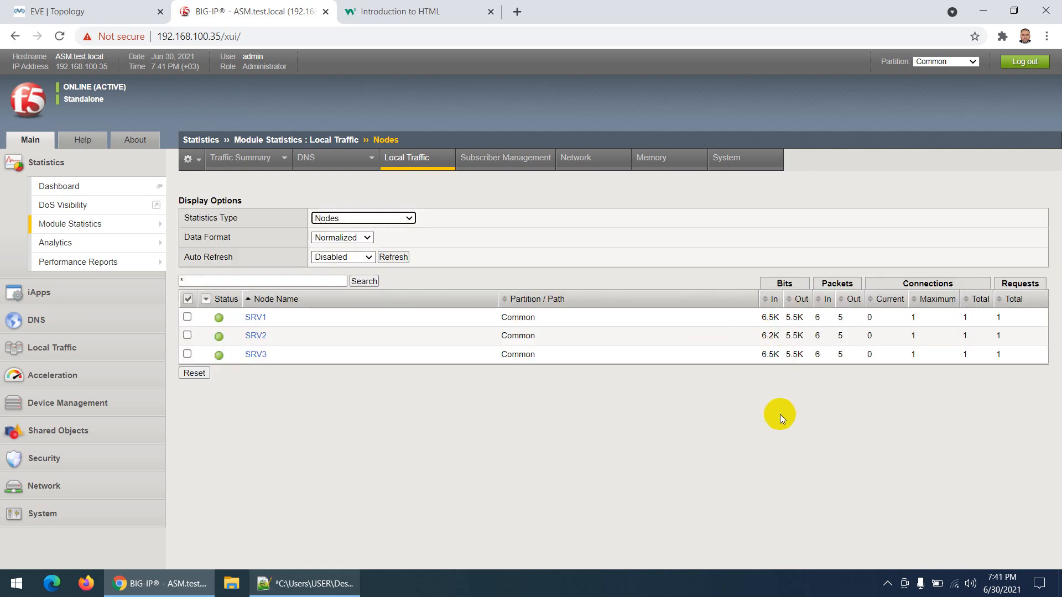
mouse_move(677, 380)
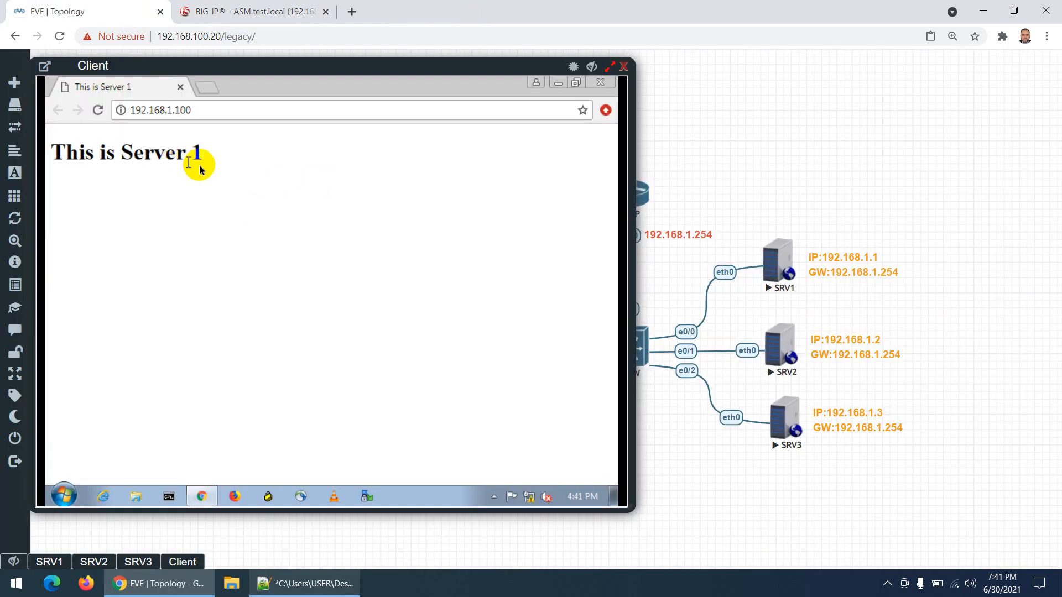
mouse_move(126, 364)
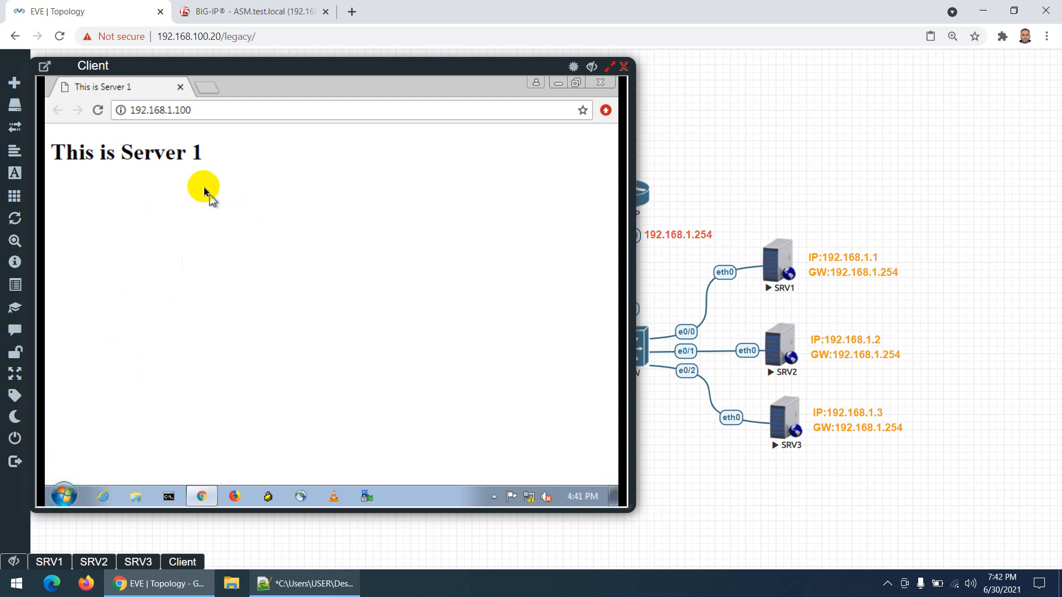
Close the Client console window, leaving the full lab topology in view
left_click(621, 65)
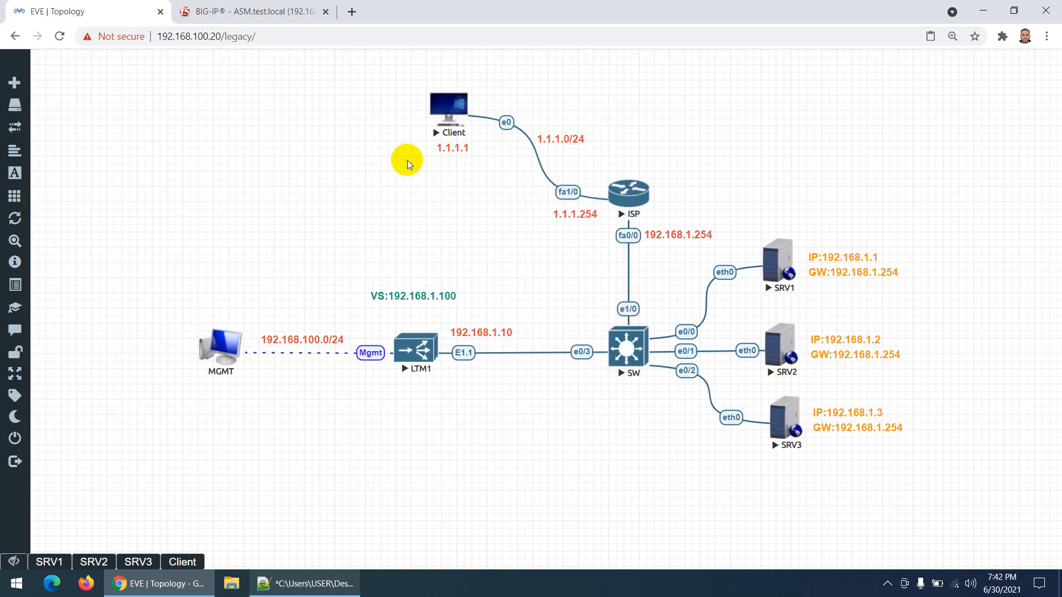
mouse_move(571, 303)
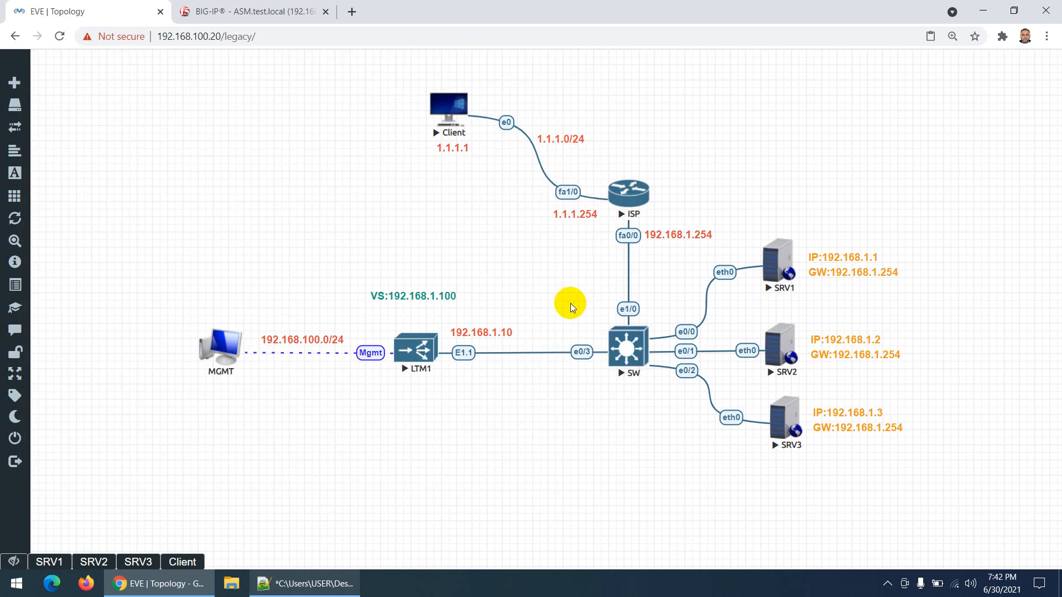
mouse_move(417, 313)
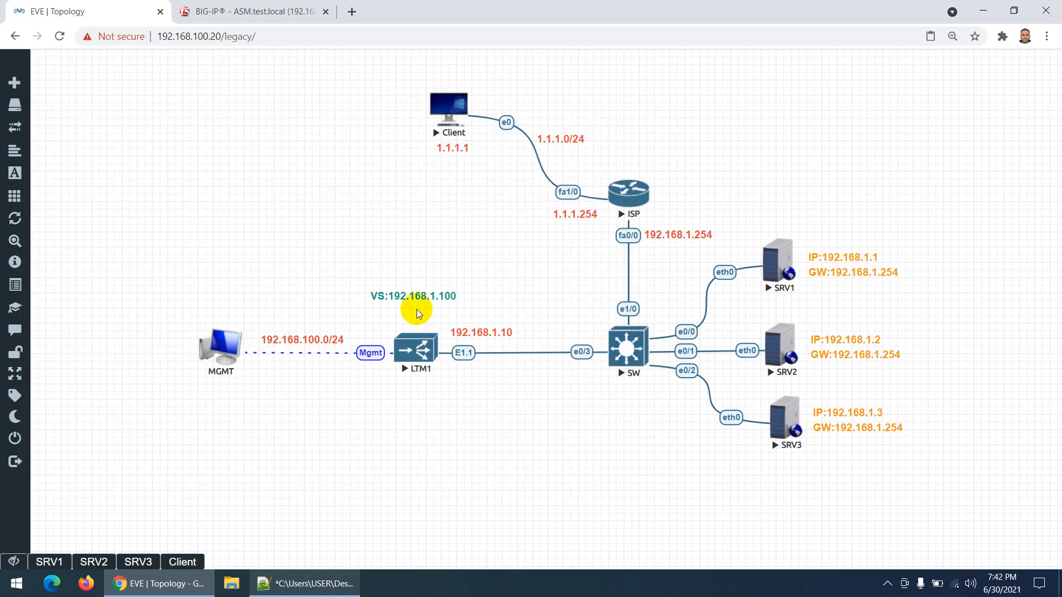
mouse_move(617, 285)
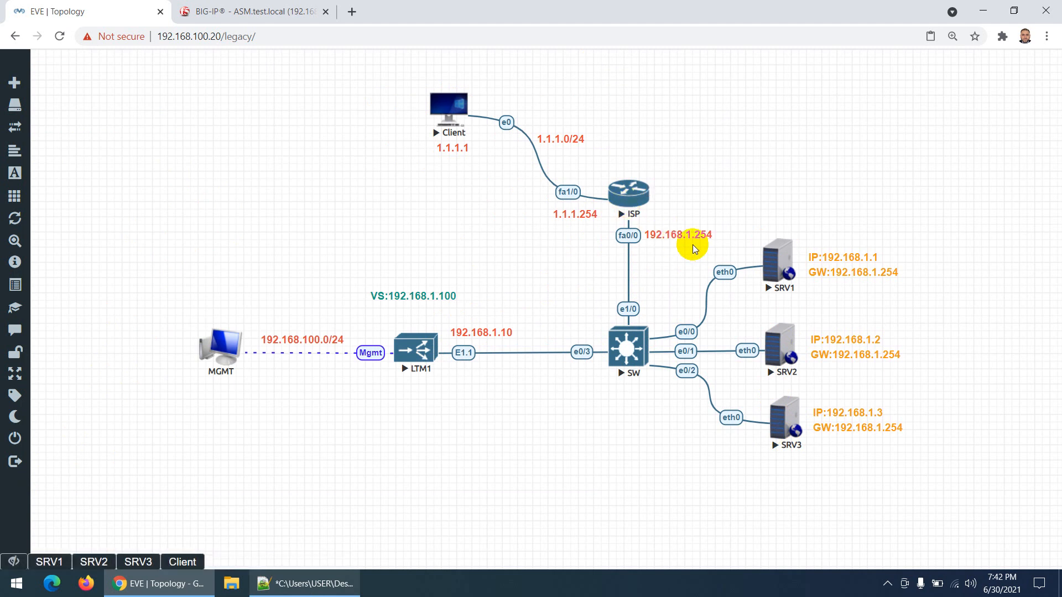
mouse_move(499, 241)
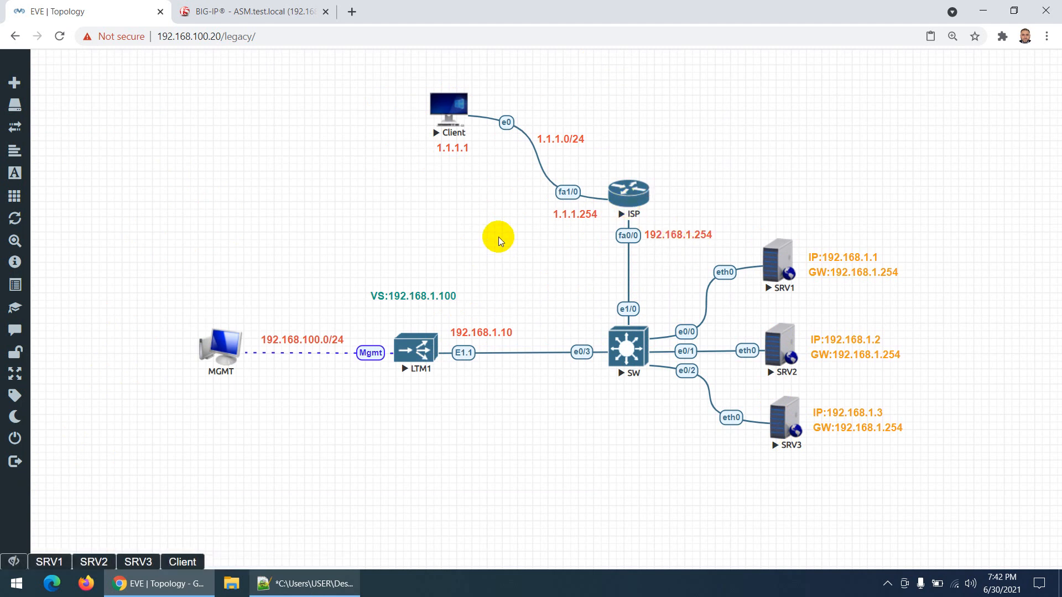
mouse_move(451, 243)
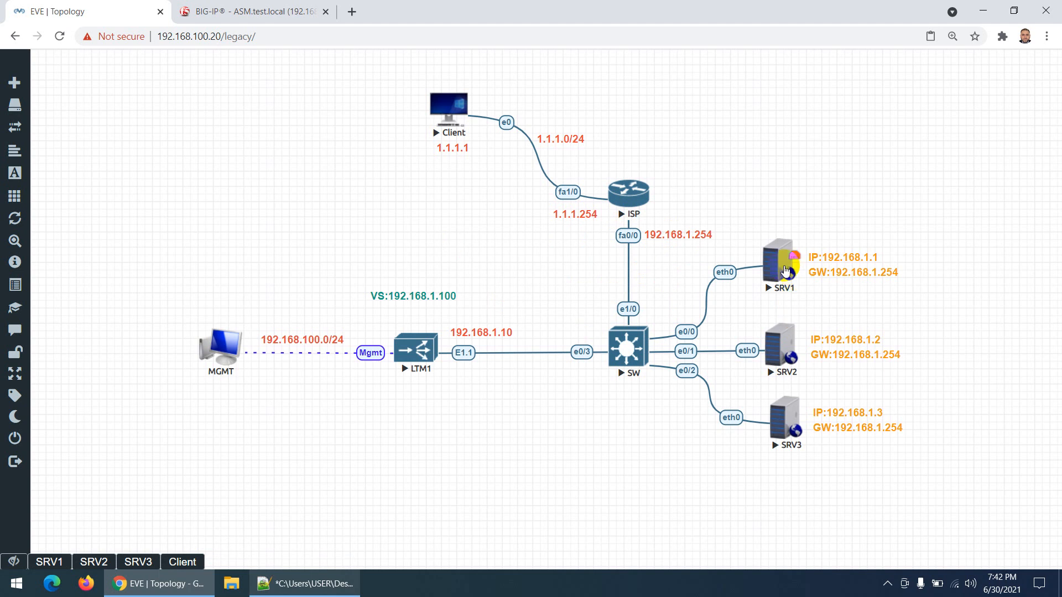
mouse_move(752, 341)
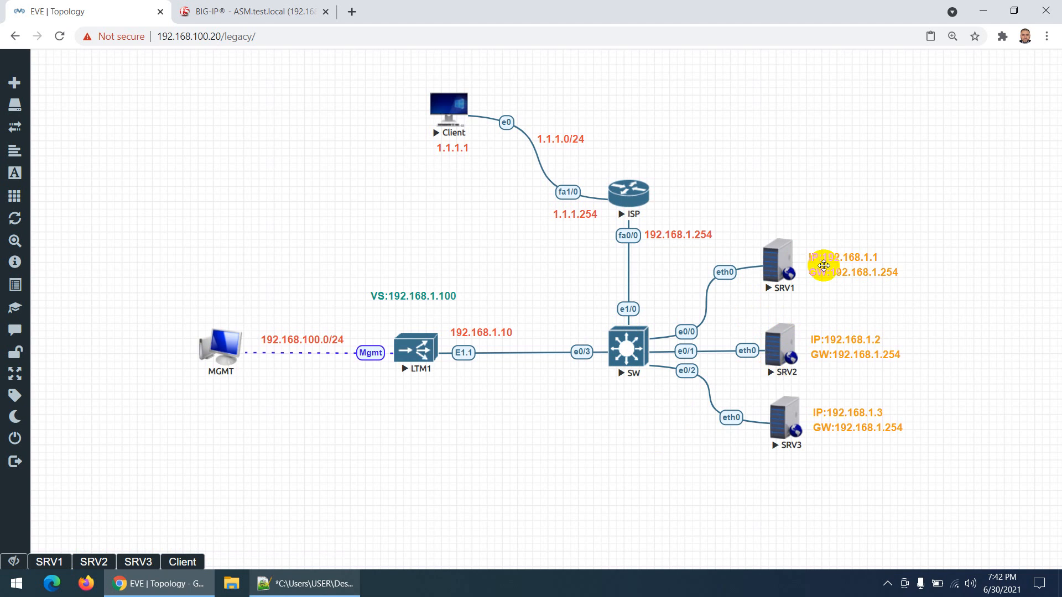
mouse_move(864, 344)
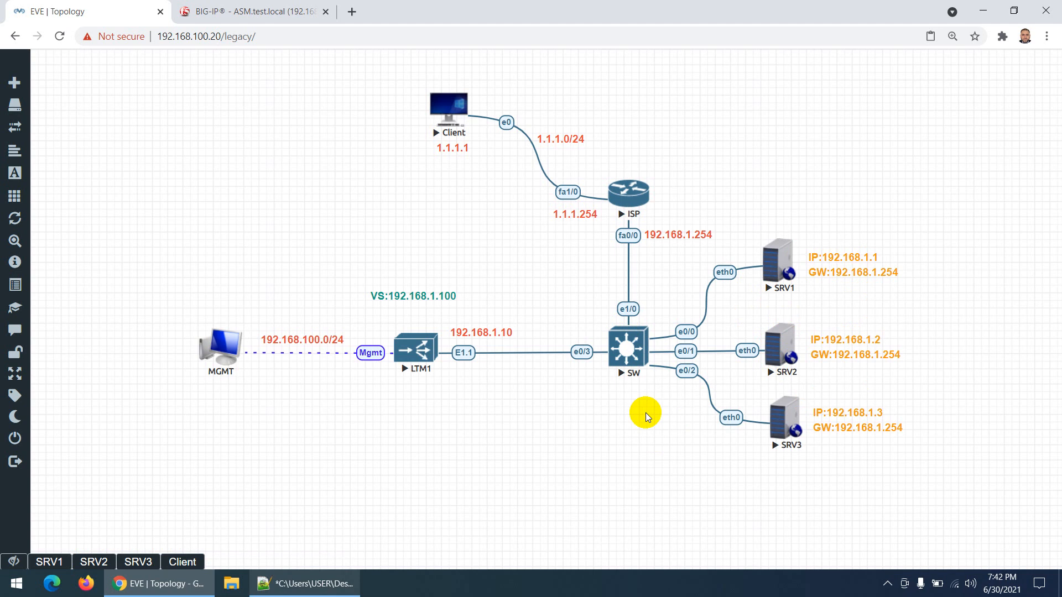
mouse_move(606, 431)
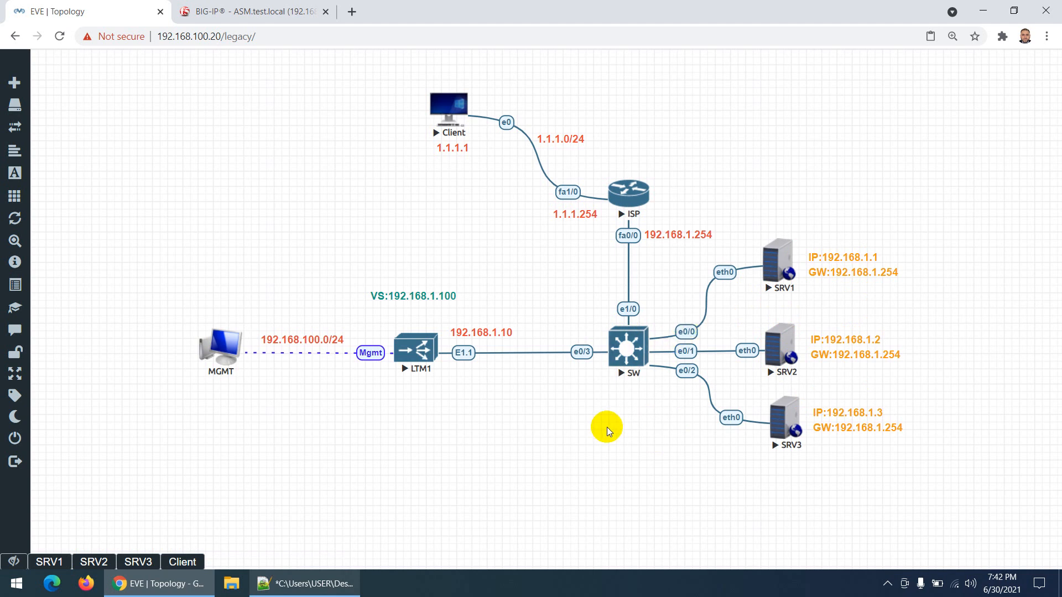
mouse_move(586, 439)
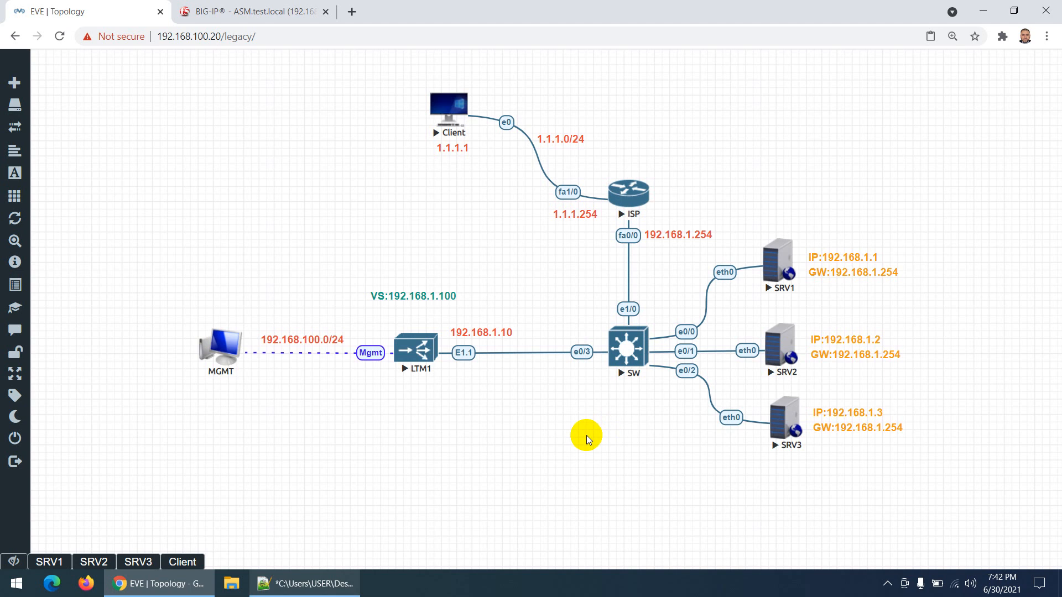
mouse_move(459, 411)
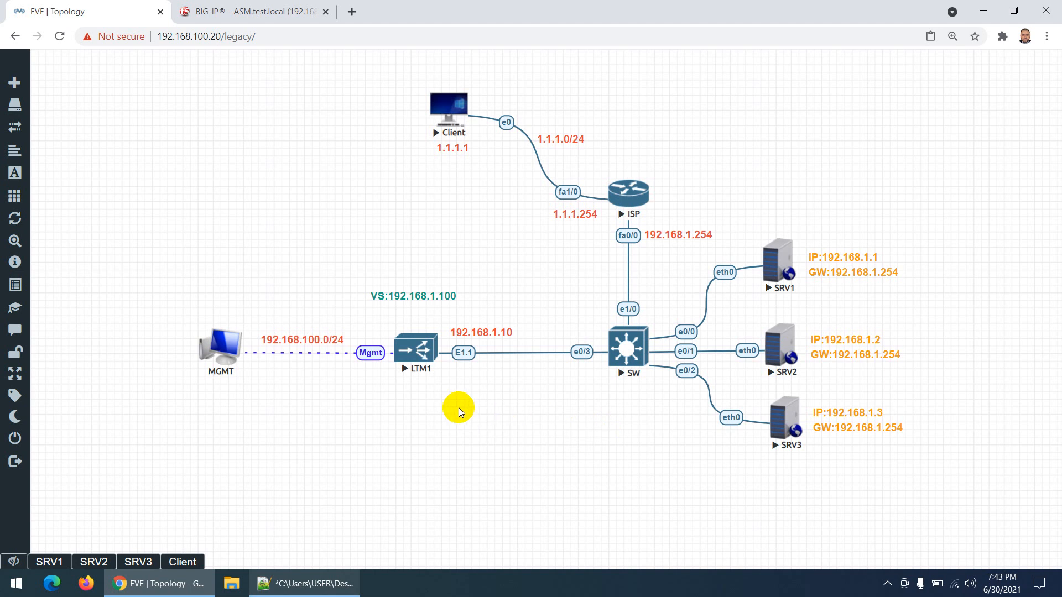
mouse_move(484, 370)
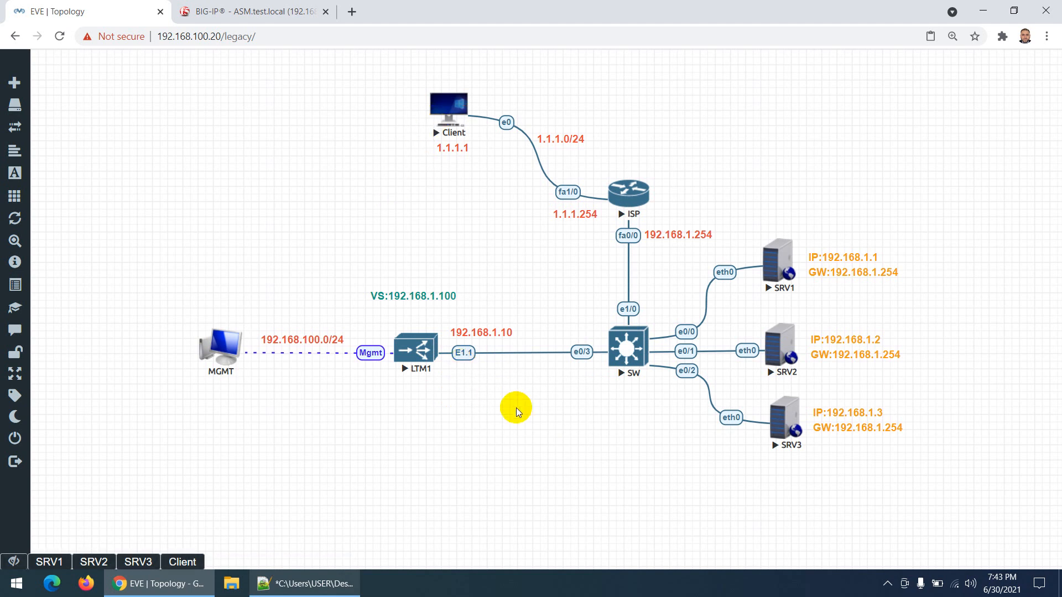
mouse_move(523, 255)
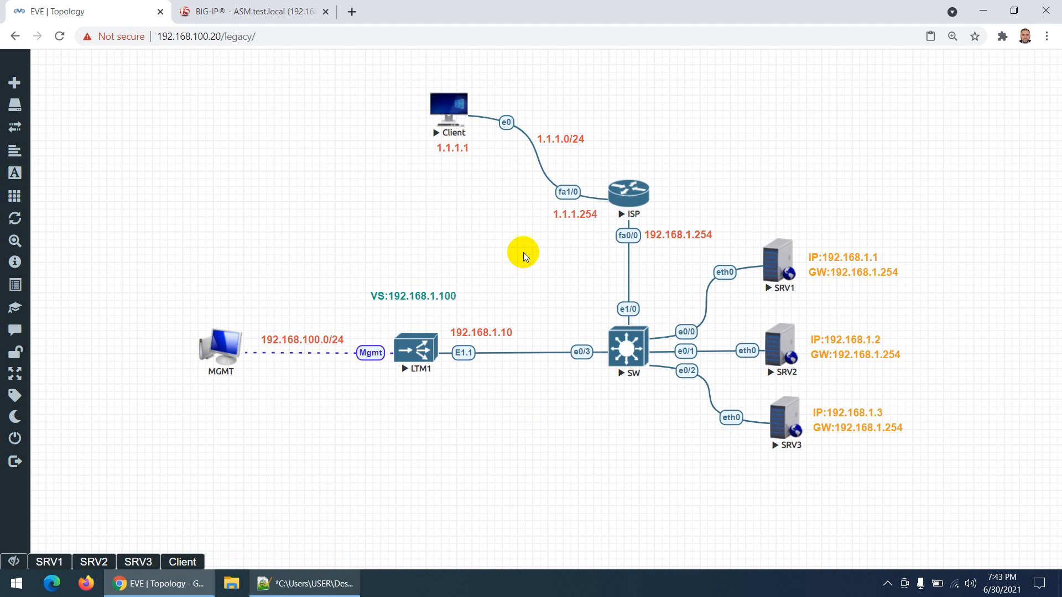
mouse_move(534, 243)
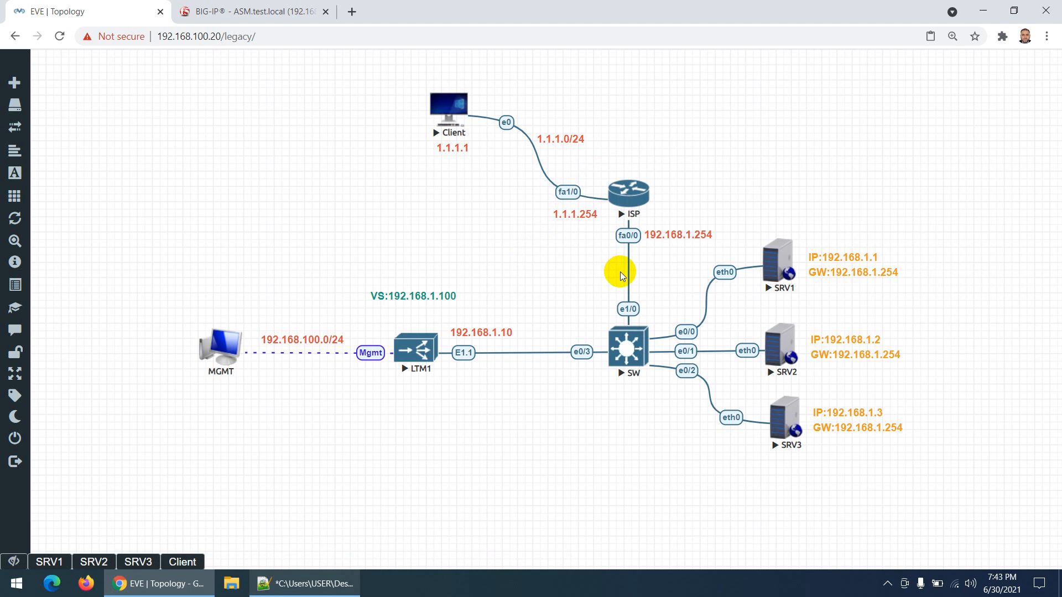
mouse_move(453, 443)
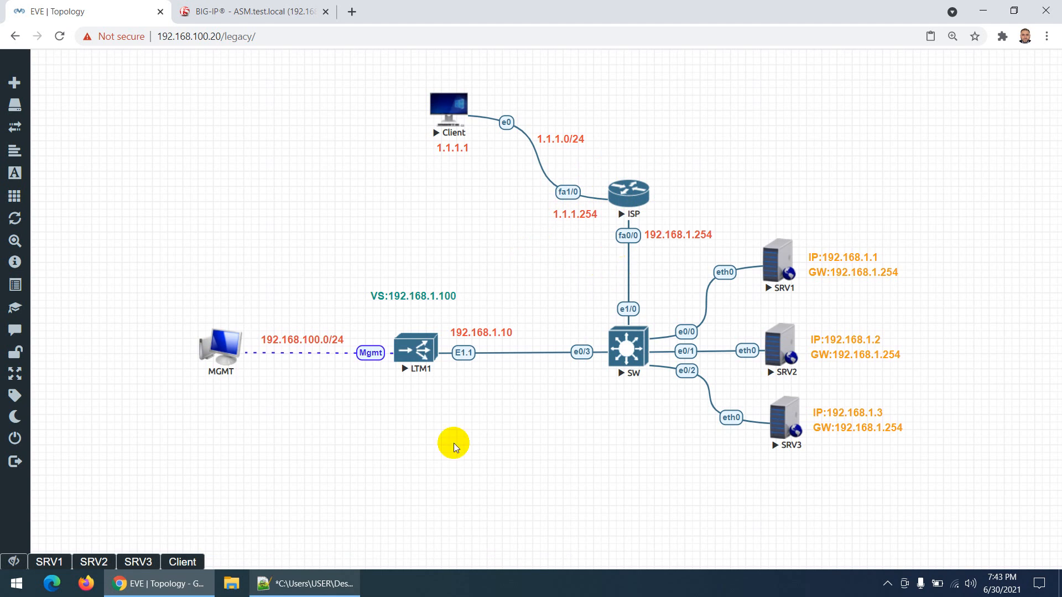